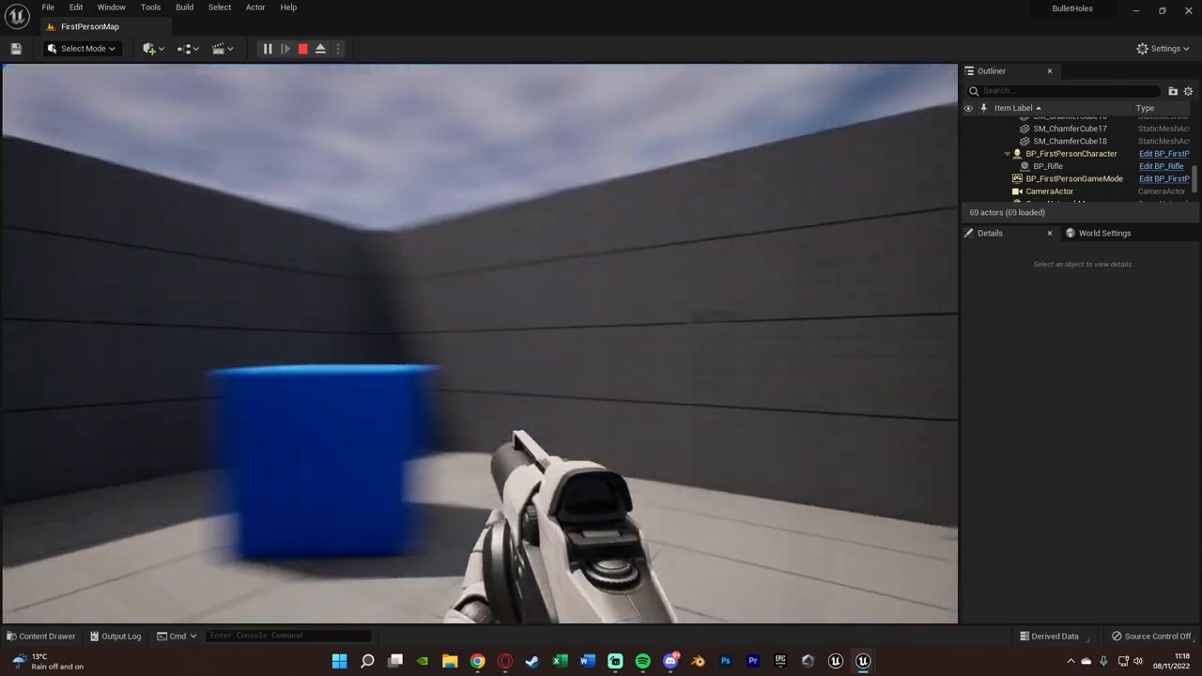
- End the Play-In-Editor session of the first-person map
{"action": "left_click", "coordinate": [302, 48]}
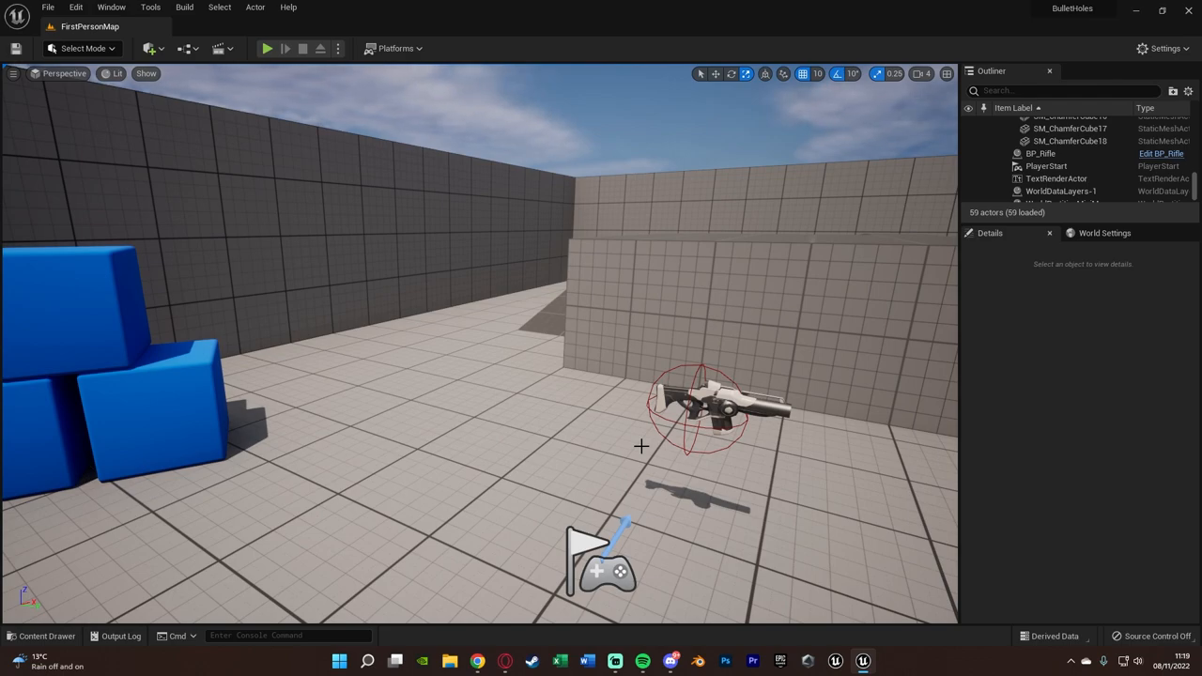
{"action": "left_click", "coordinate": [46, 636]}
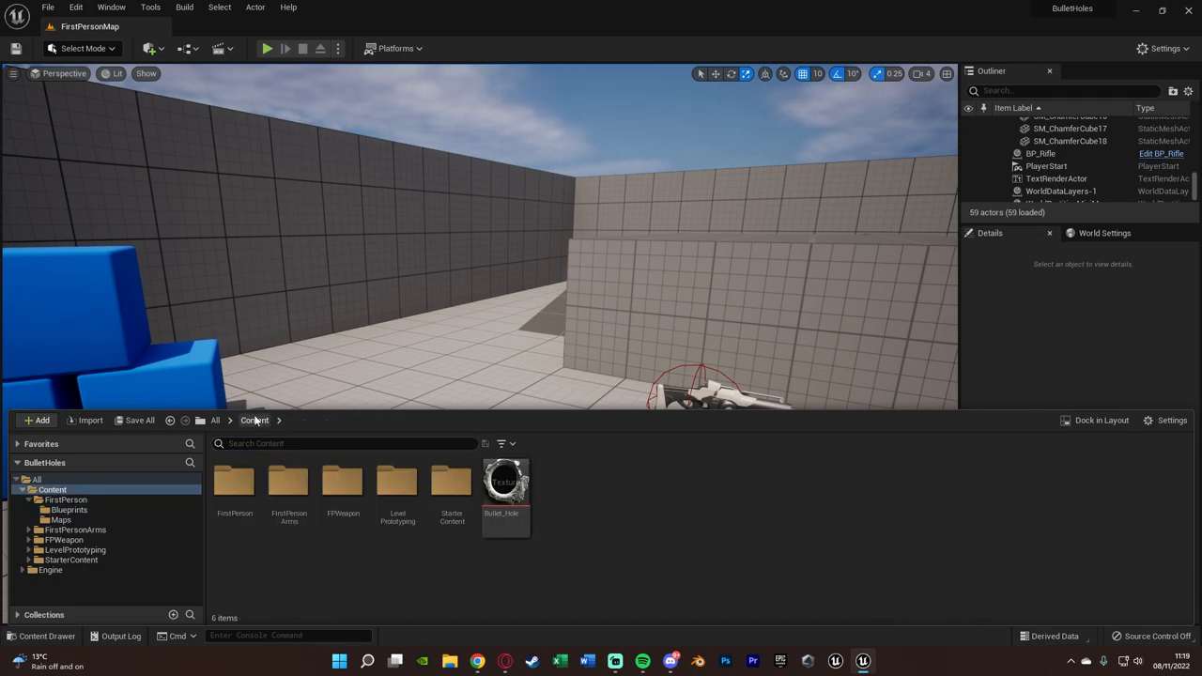
{"action": "double_click", "coordinate": [505, 498]}
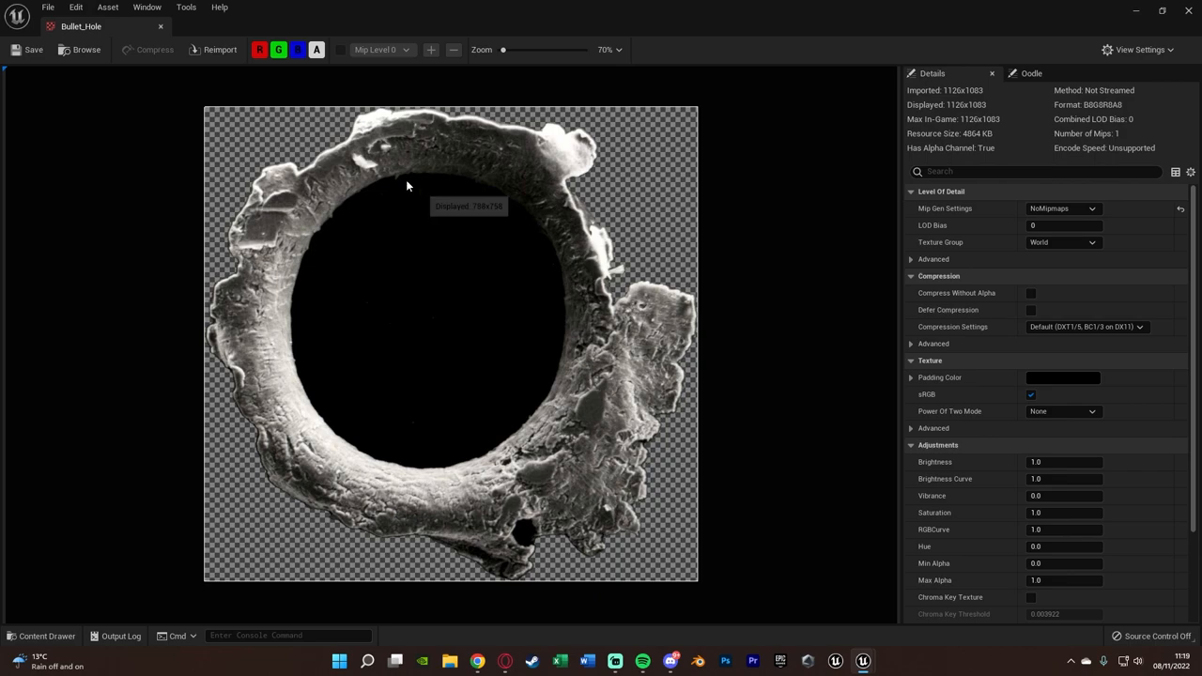
{"action": "mouse_move", "coordinate": [296, 241]}
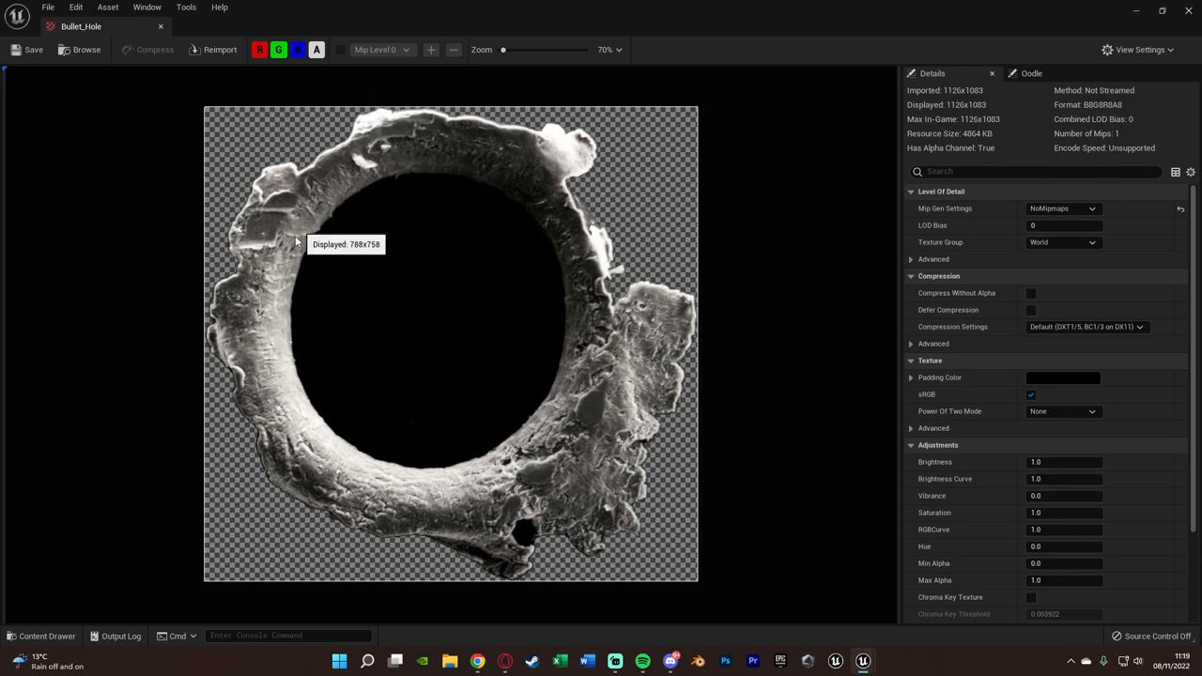
{"action": "mouse_move", "coordinate": [1196, 110]}
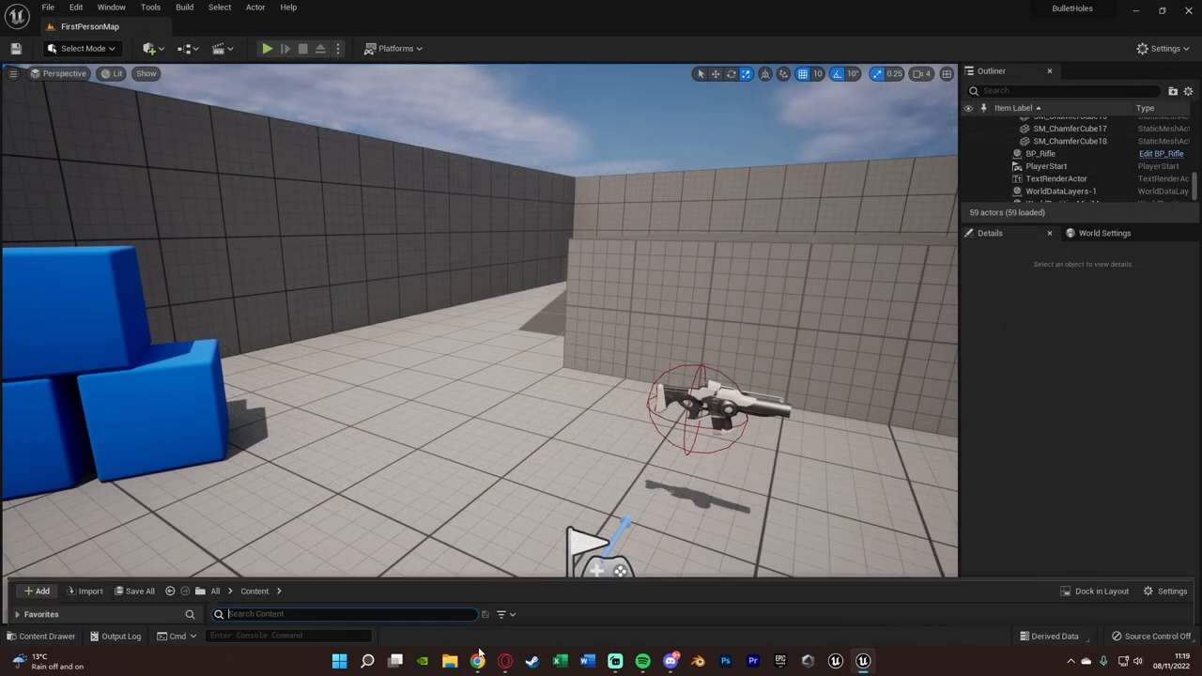
- Create a material from the Bullet_Hole texture, set to Deferred Decal domain and Translucent blend
{"action": "right_click", "coordinate": [504, 480]}
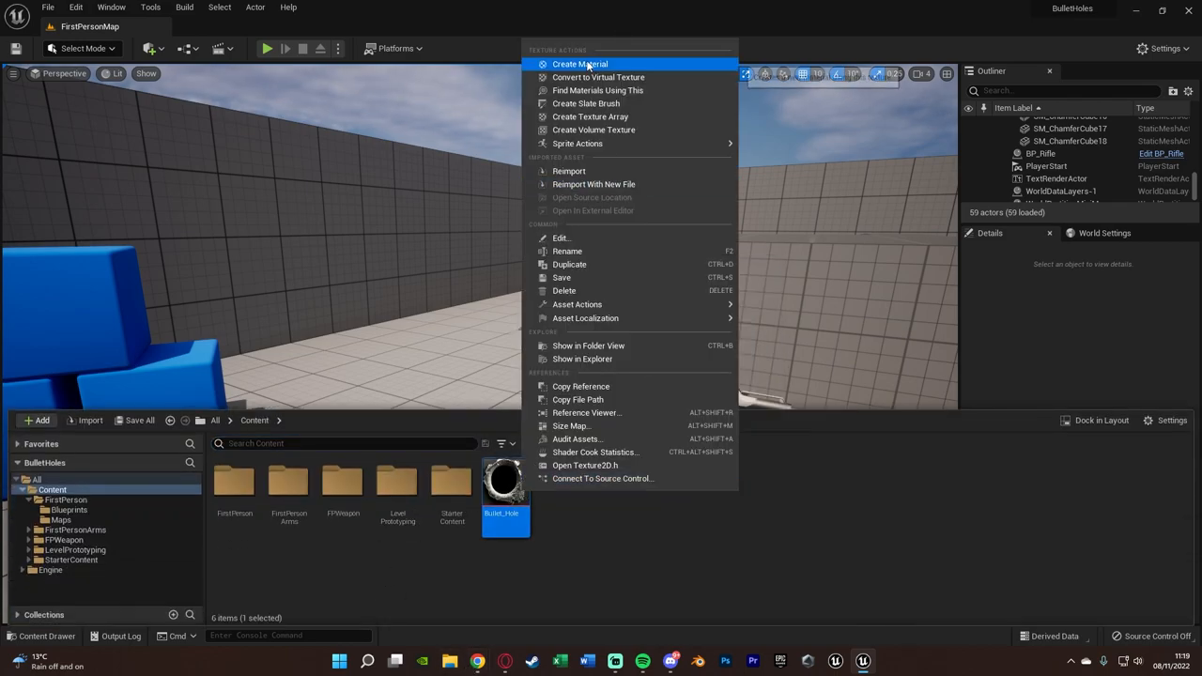
{"action": "left_click", "coordinate": [579, 64]}
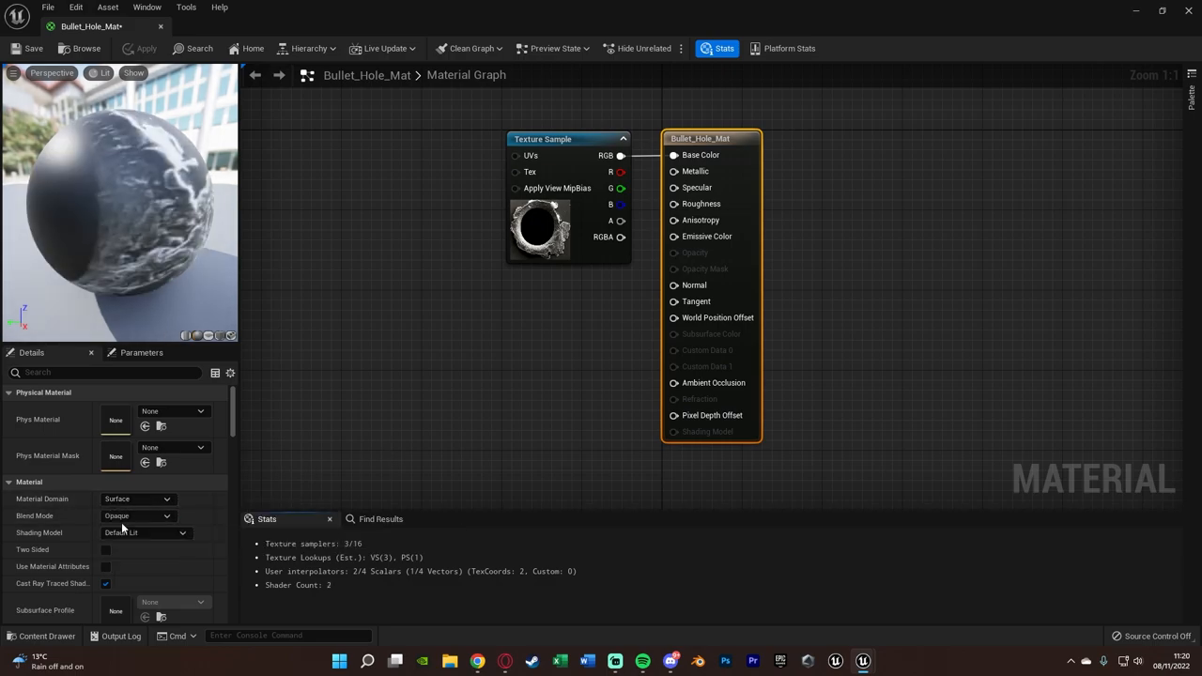
{"action": "left_click", "coordinate": [138, 498]}
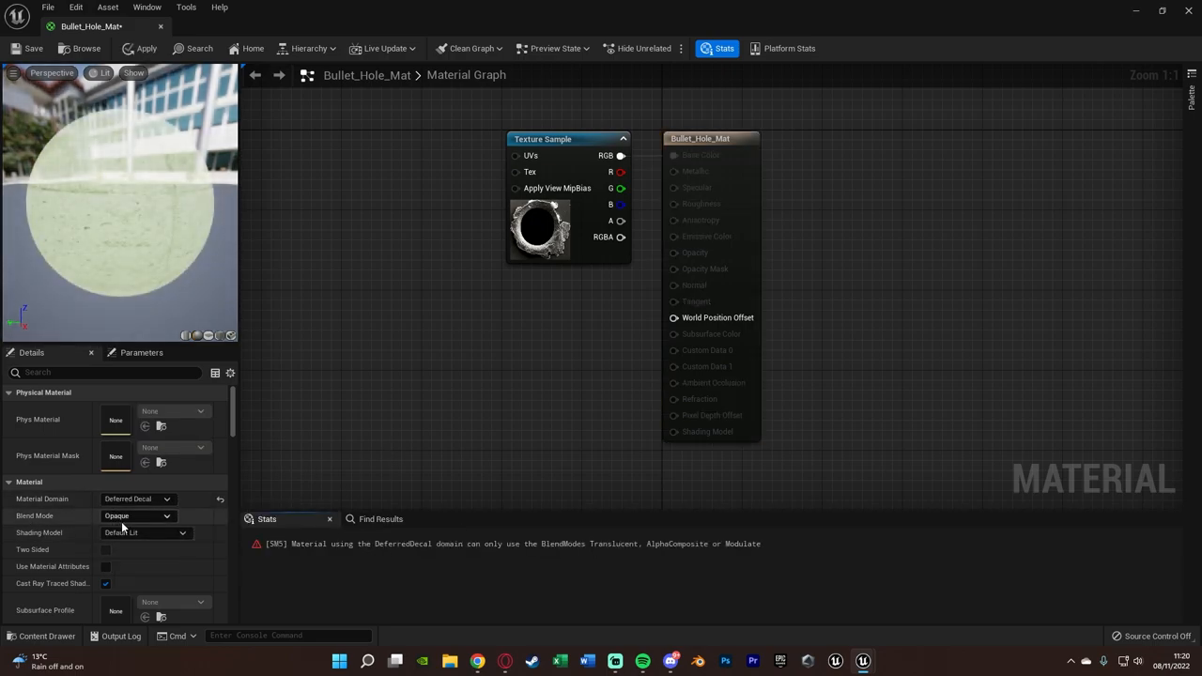
{"action": "left_click", "coordinate": [138, 515]}
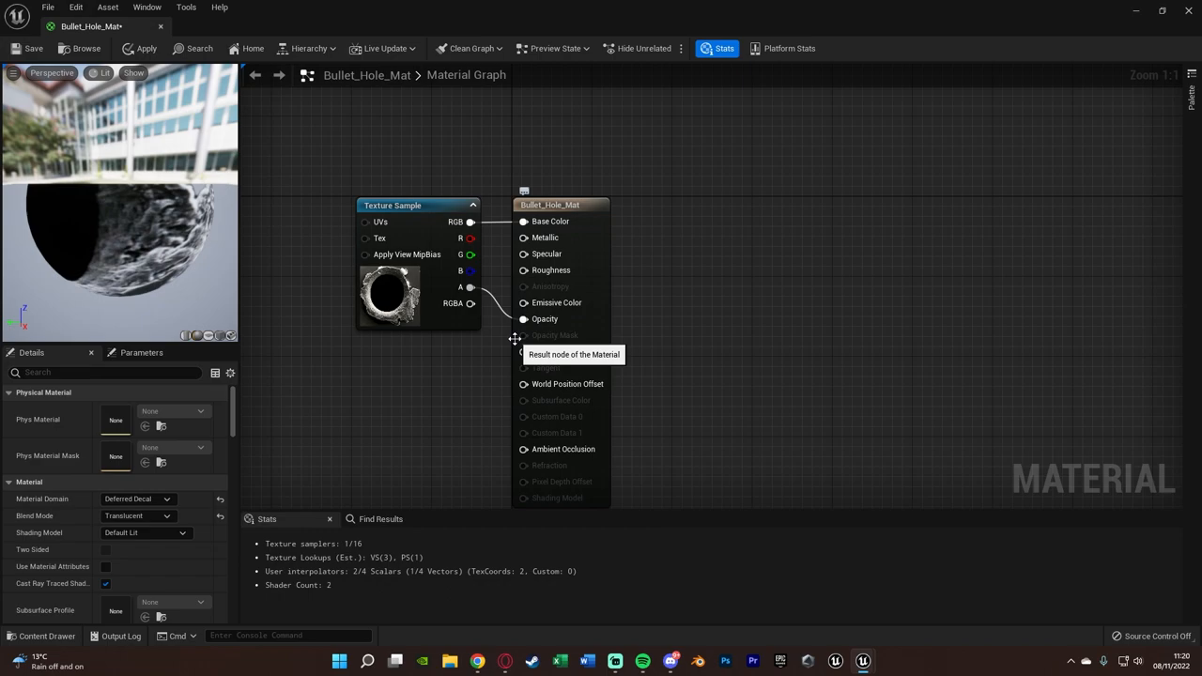
- Connect the texture's alpha to Opacity and apply the material changes
{"action": "left_click", "coordinate": [40, 635]}
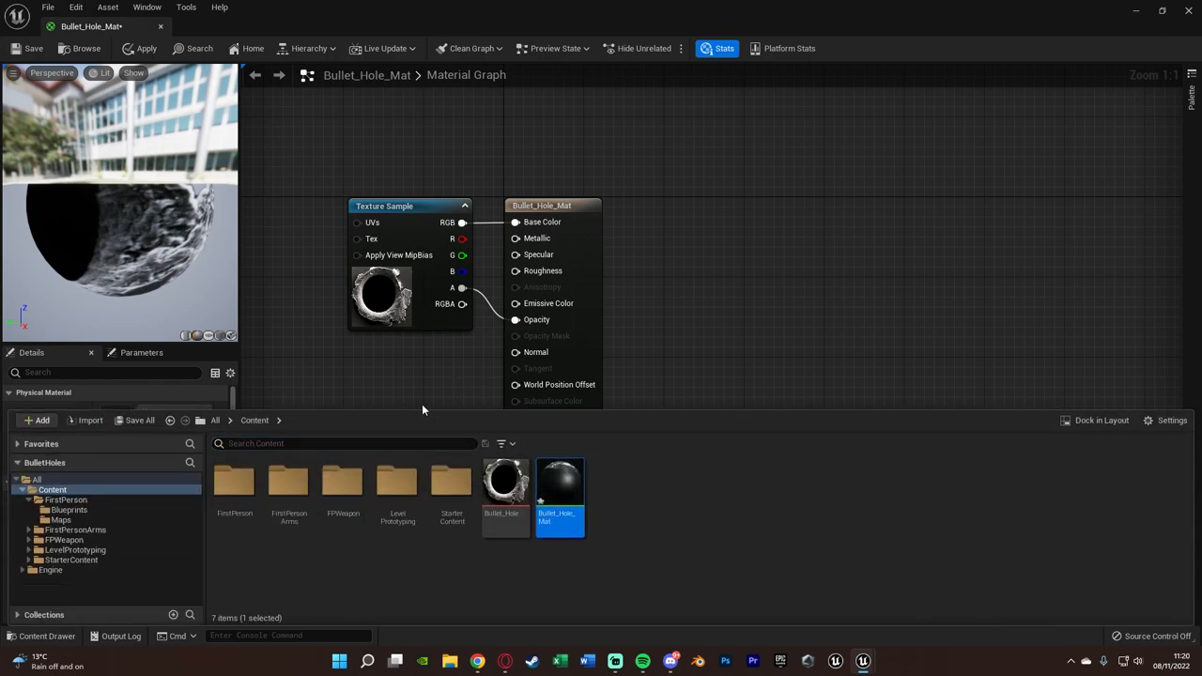
{"action": "double_click", "coordinate": [506, 480]}
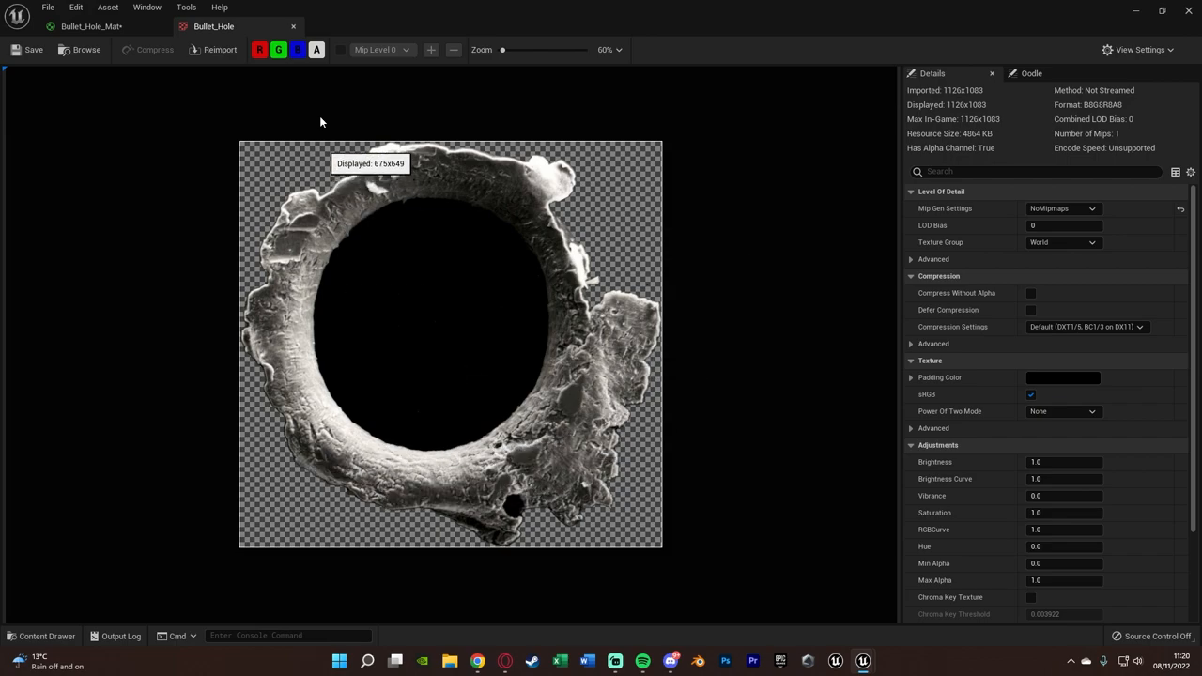
{"action": "left_click", "coordinate": [91, 25]}
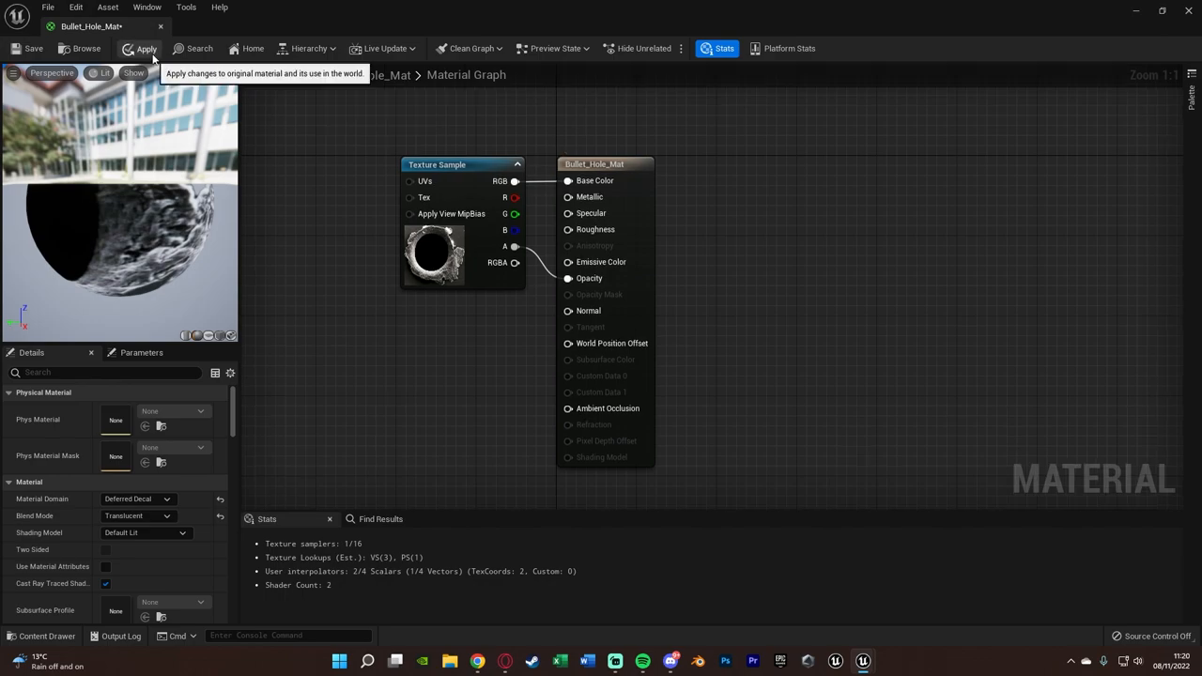
{"action": "left_click", "coordinate": [146, 48]}
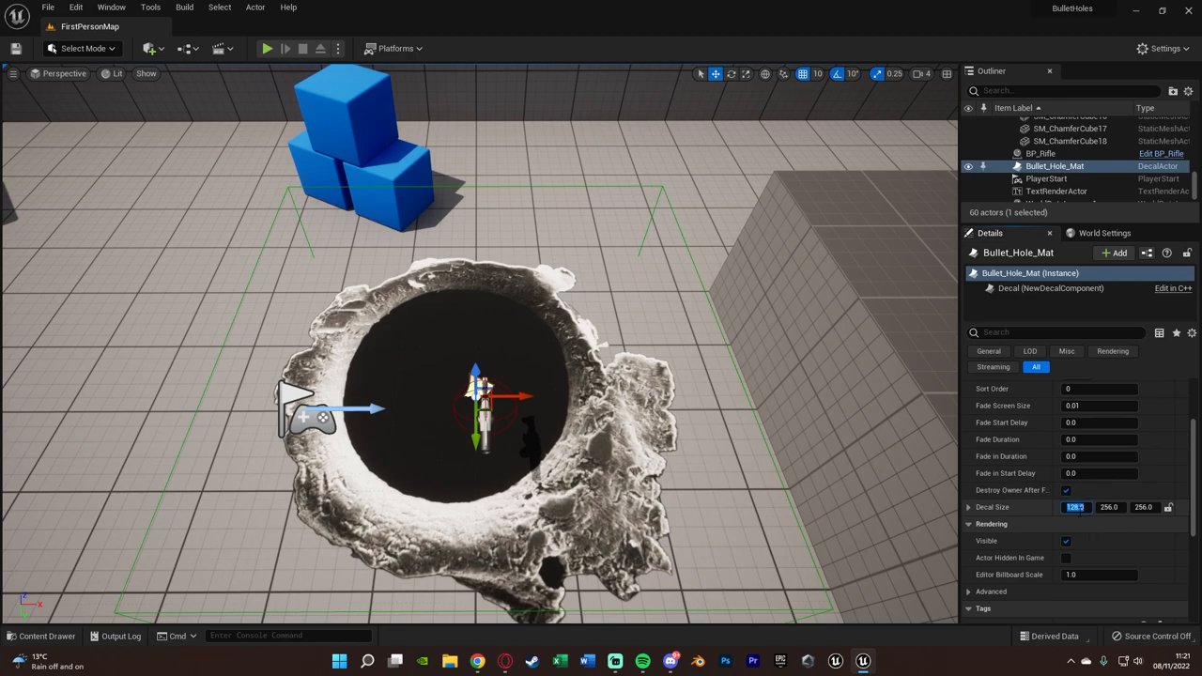
- Resize the Bullet_Hole_Mat decal to 10, 10, 12, then delete the test decal
{"action": "type", "text": "10.0"}
{"action": "left_click", "coordinate": [1147, 507]}
{"action": "type", "text": "12"}
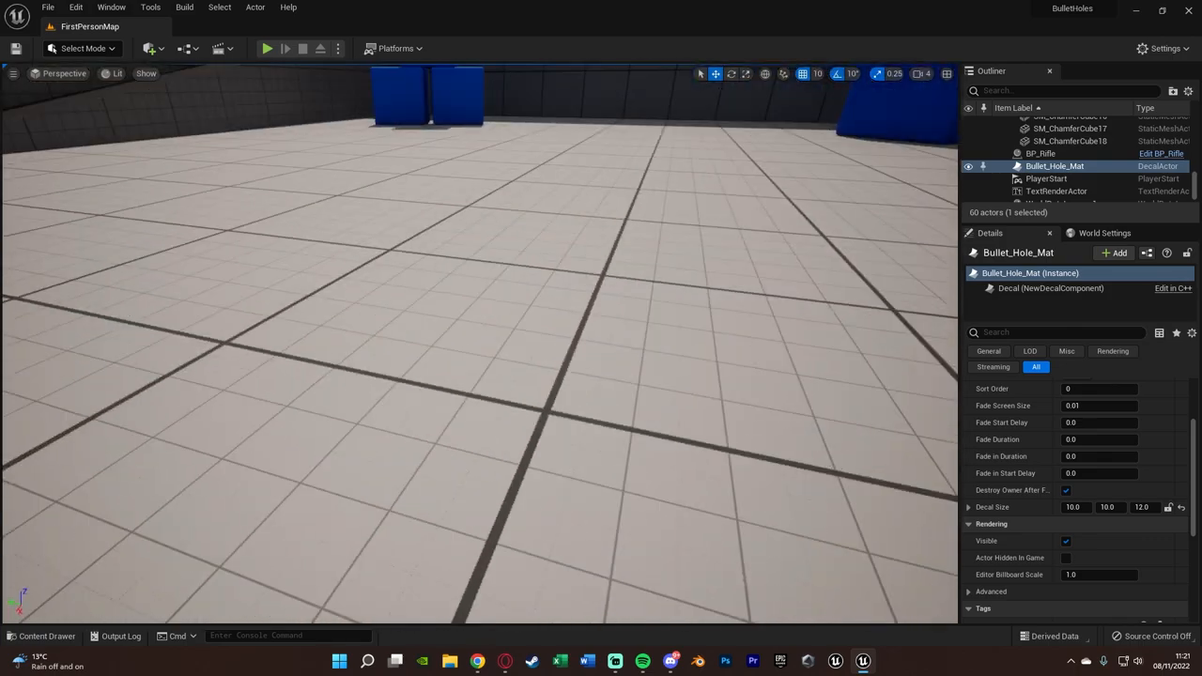
{"action": "left_click", "coordinate": [46, 636]}
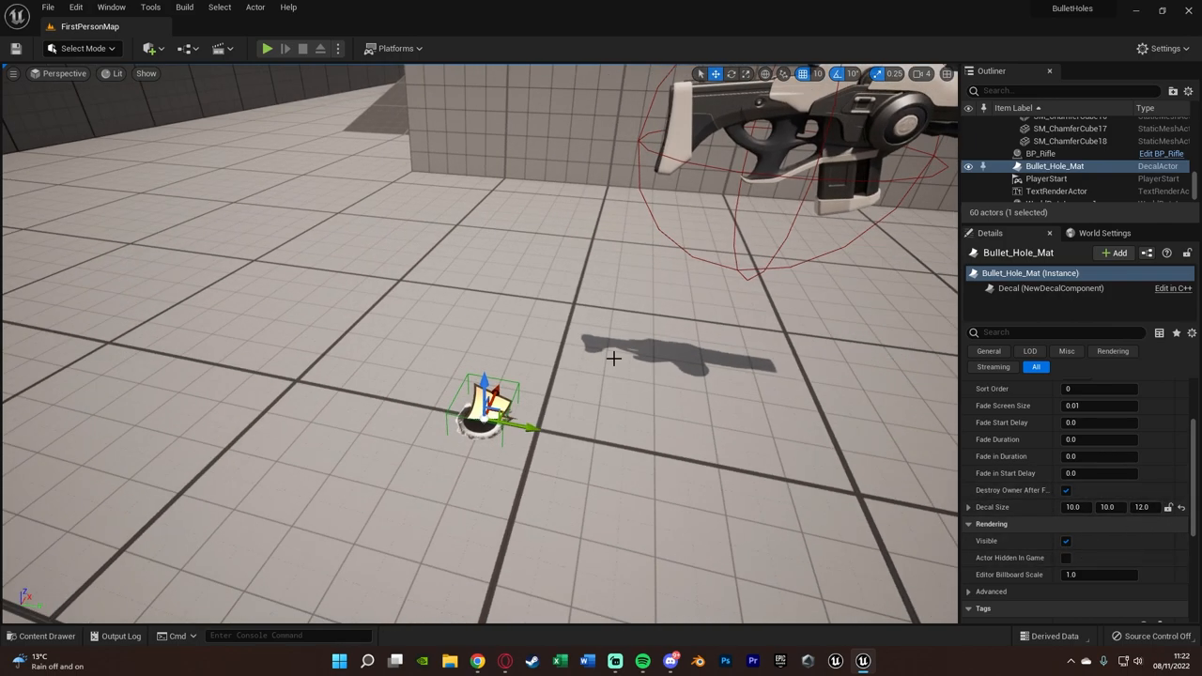
{"action": "key", "text": "Delete"}
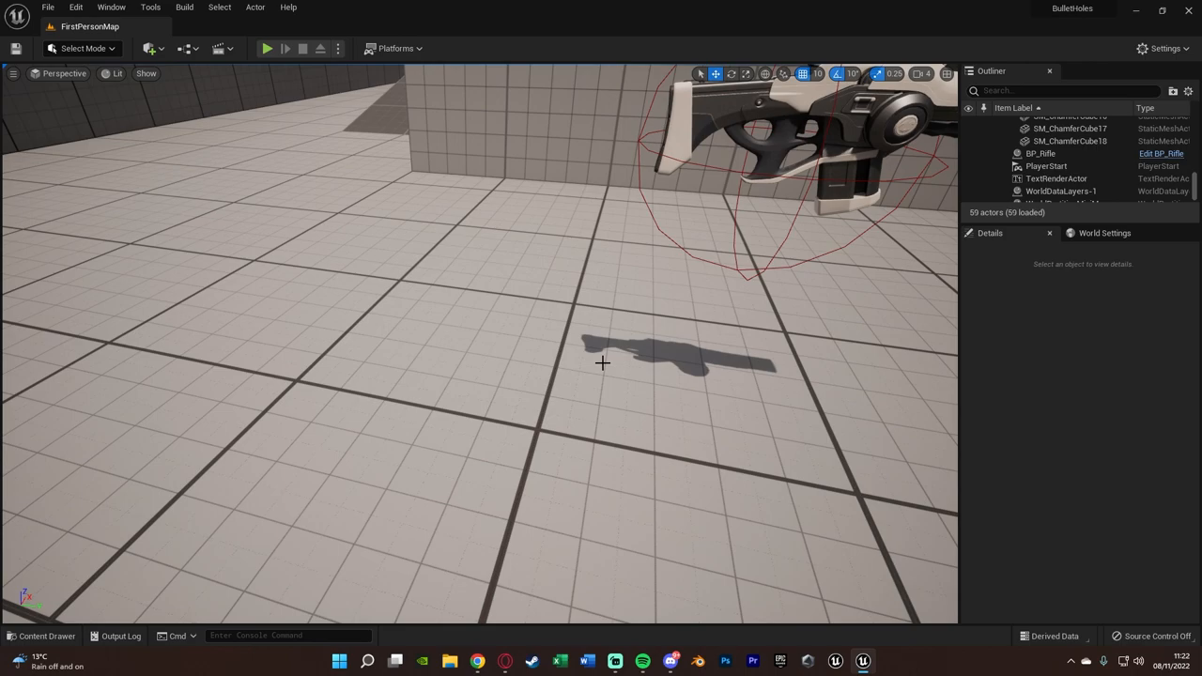
- Open BP_FirstPersonProjectile's Event Graph and pull a new execution link from Event Hit
{"action": "left_click", "coordinate": [39, 635]}
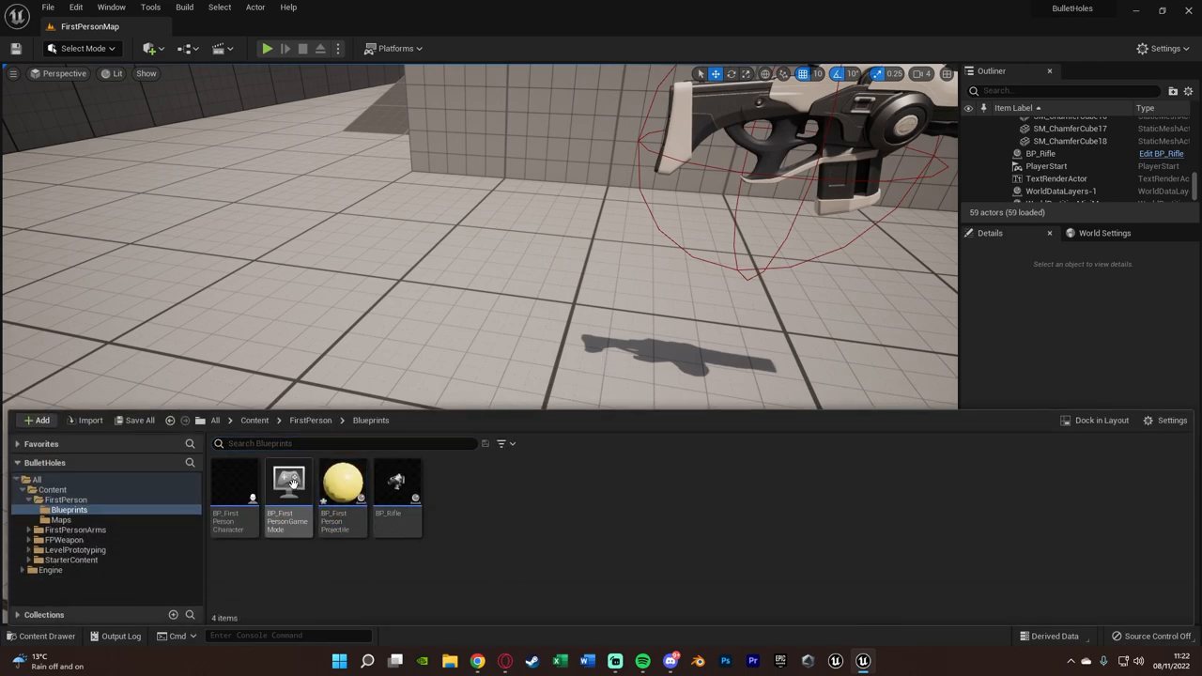
{"action": "mouse_move", "coordinate": [390, 595]}
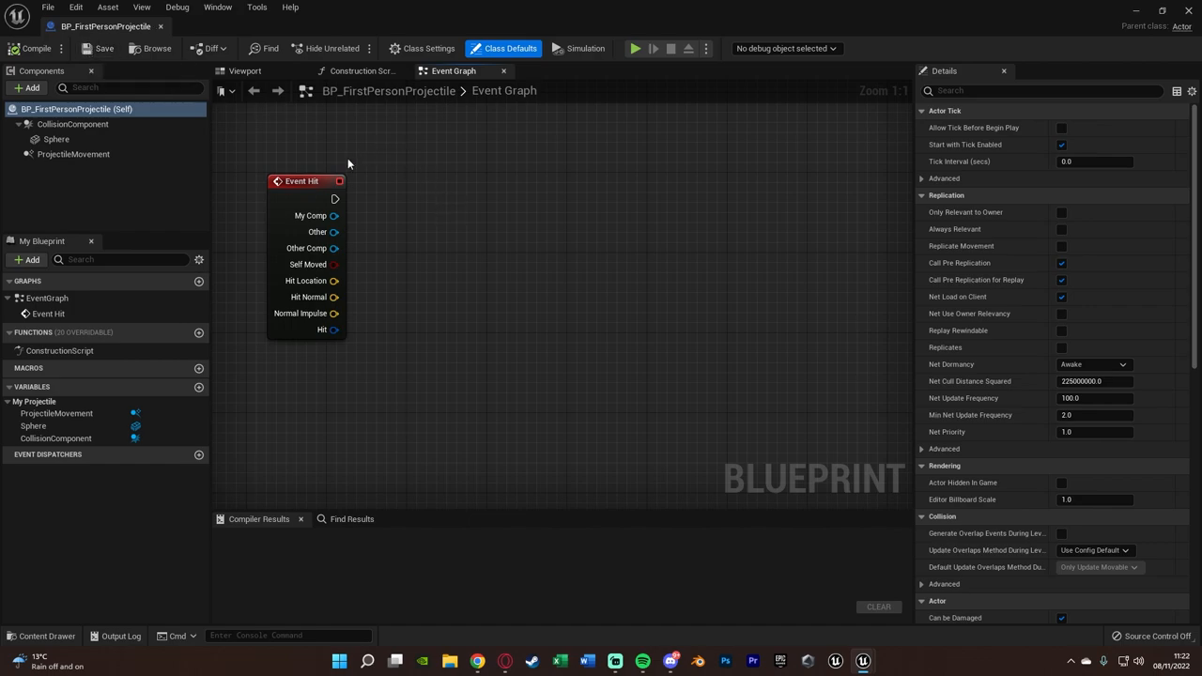
{"action": "mouse_move", "coordinate": [482, 209]}
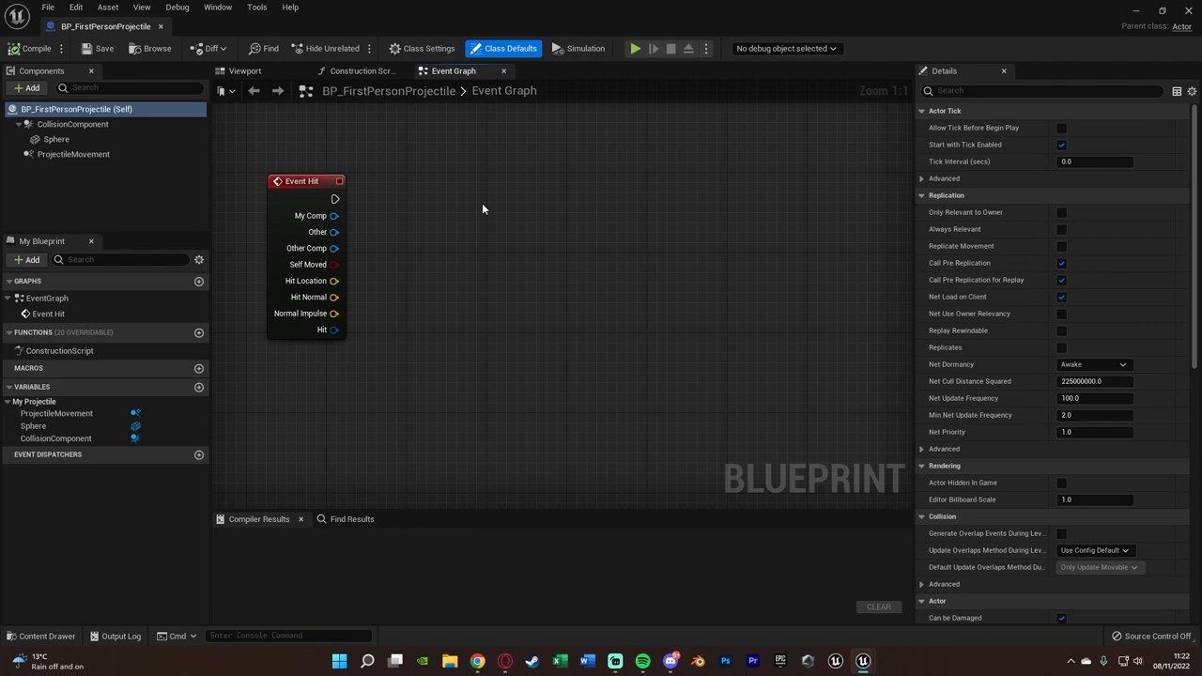
{"action": "left_click_drag", "start_coordinate": [335, 198], "coordinate": [452, 210]}
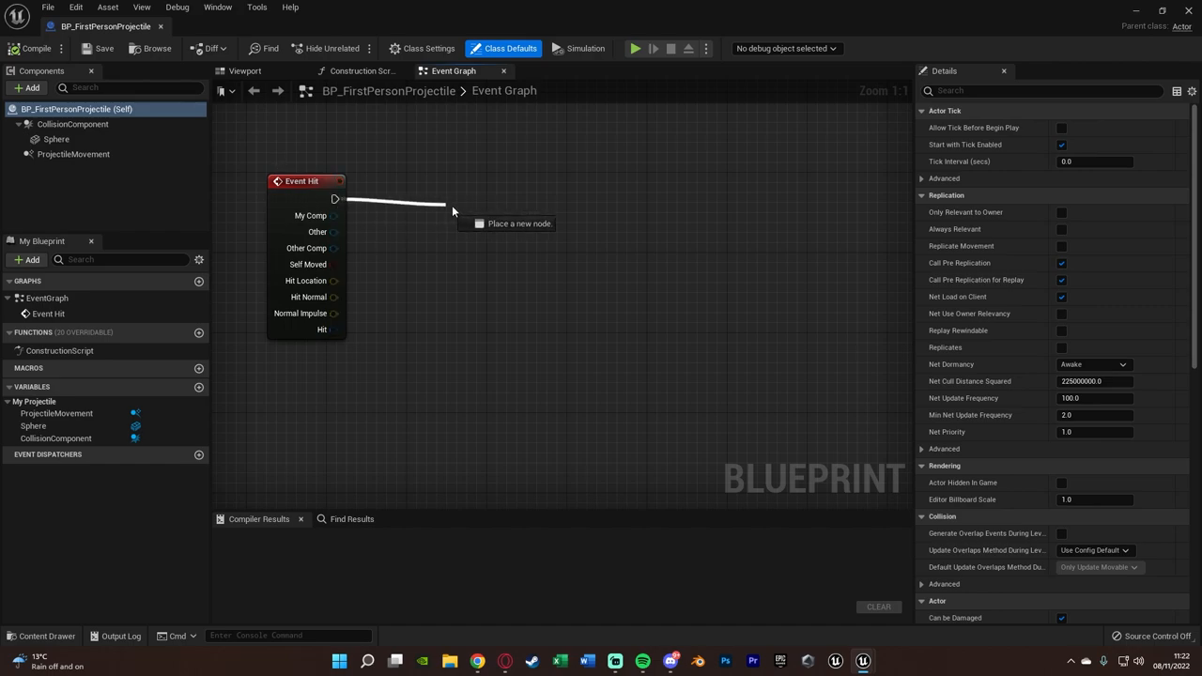
- Add Spawn Decal Attached using Bullet_Hole_Mat with decal size 10, 10, 12
{"action": "type", "text": "spawn d"}
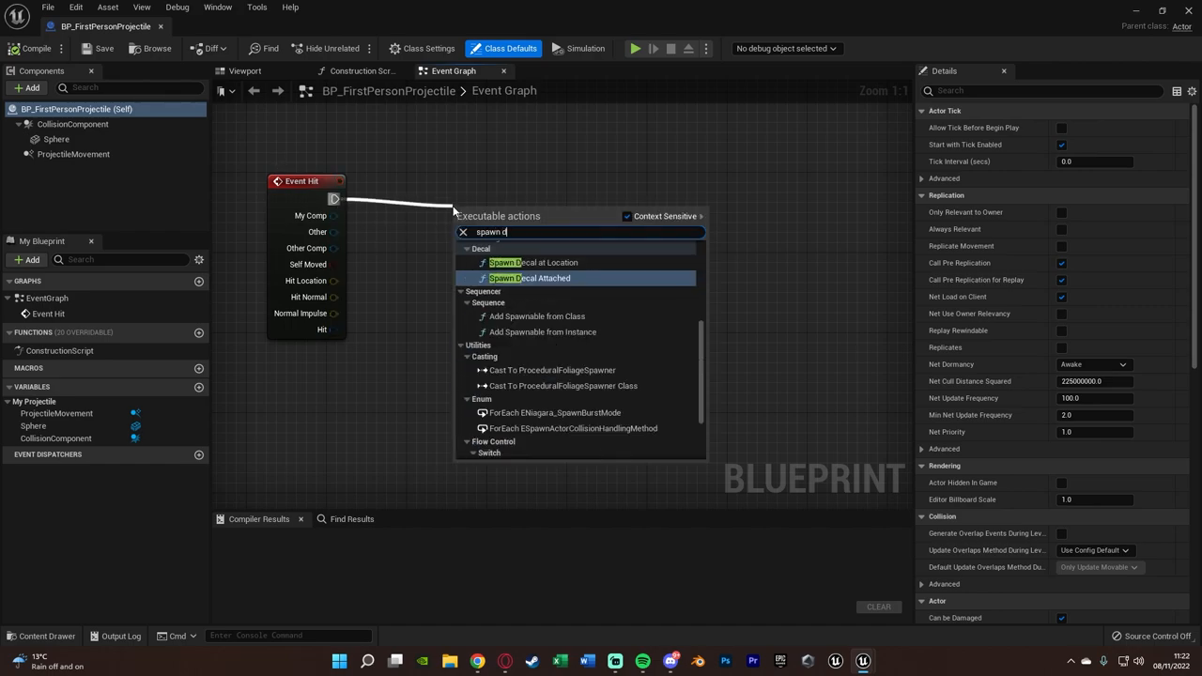
{"action": "left_click", "coordinate": [528, 278]}
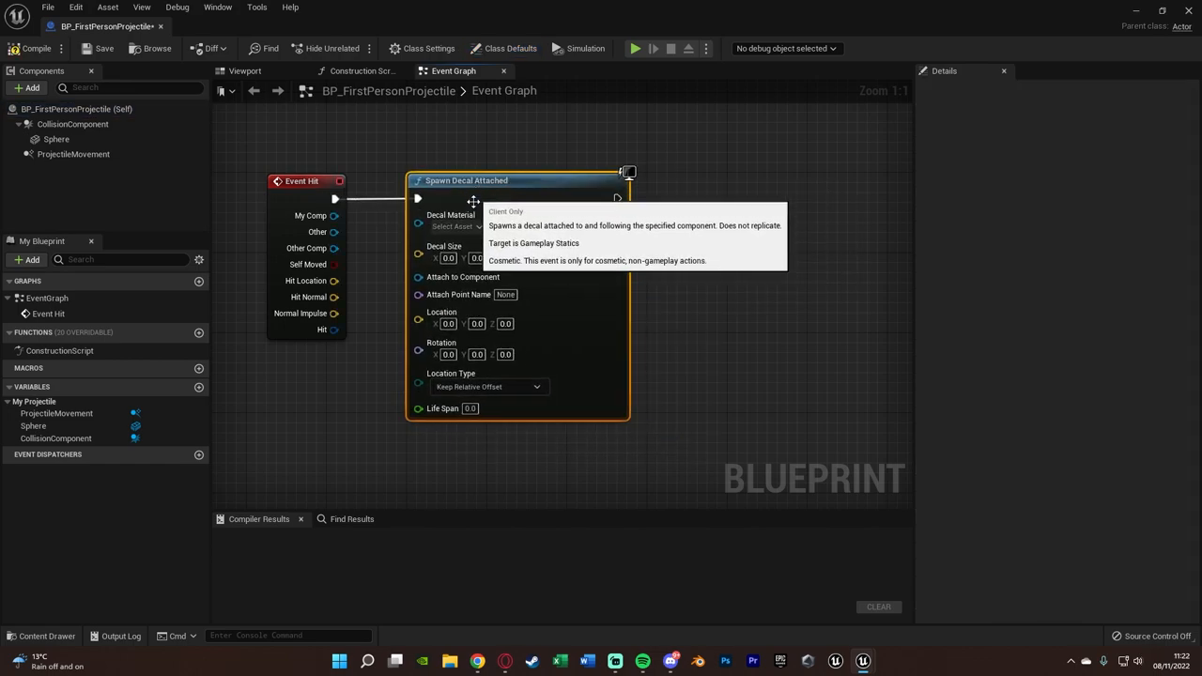
{"action": "left_click", "coordinate": [455, 228]}
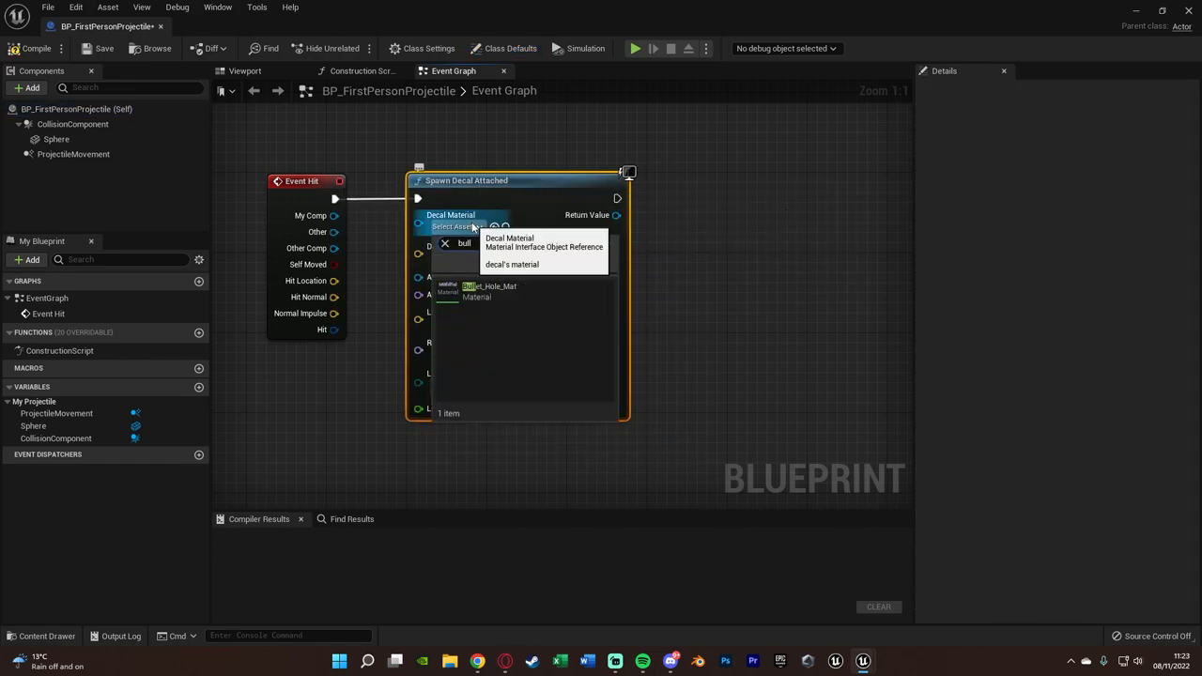
{"action": "left_click", "coordinate": [488, 291]}
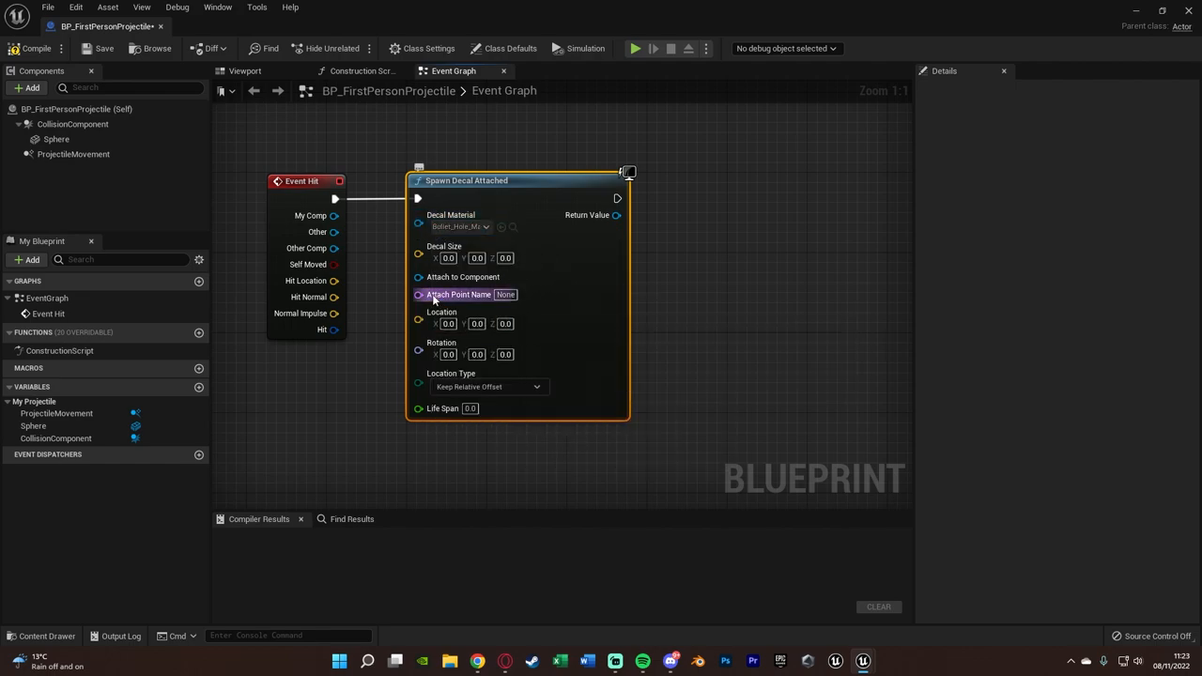
{"action": "left_click", "coordinate": [448, 258]}
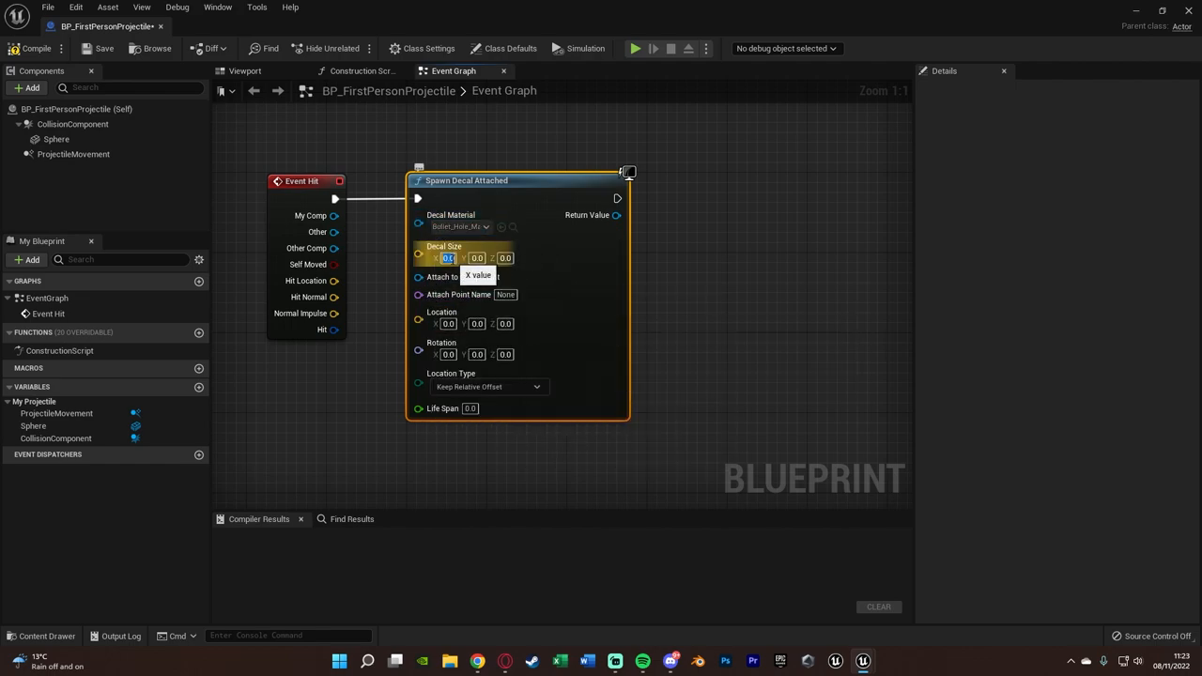
{"action": "type", "text": "1.0"}
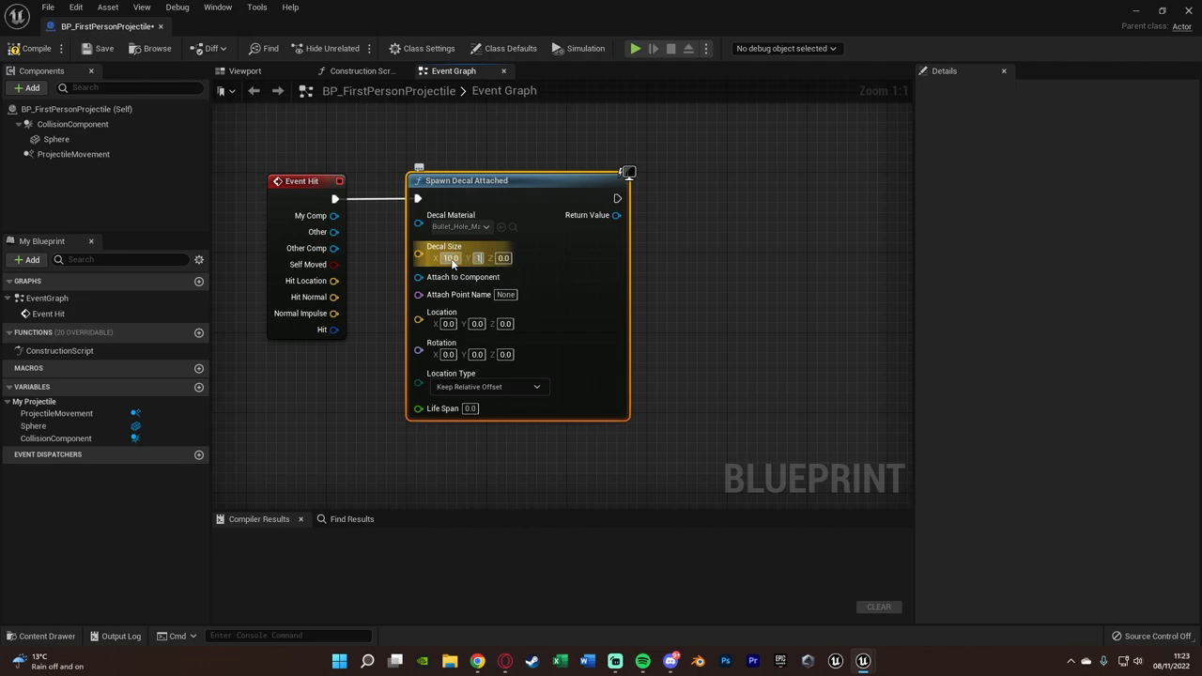
{"action": "type", "text": "12.0"}
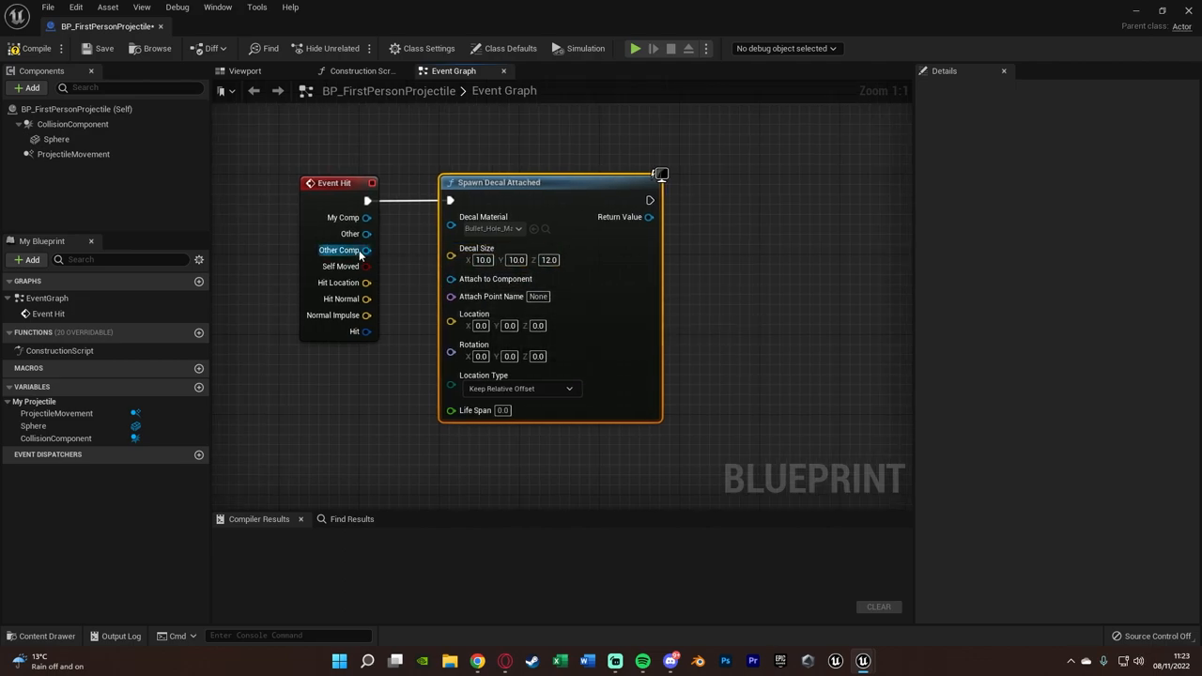
- Wire Other Comp, Hit Location and Rotation From X Vector(Hit Normal), then add Destroy Actor
{"action": "left_click_drag", "start_coordinate": [367, 250], "coordinate": [450, 279]}
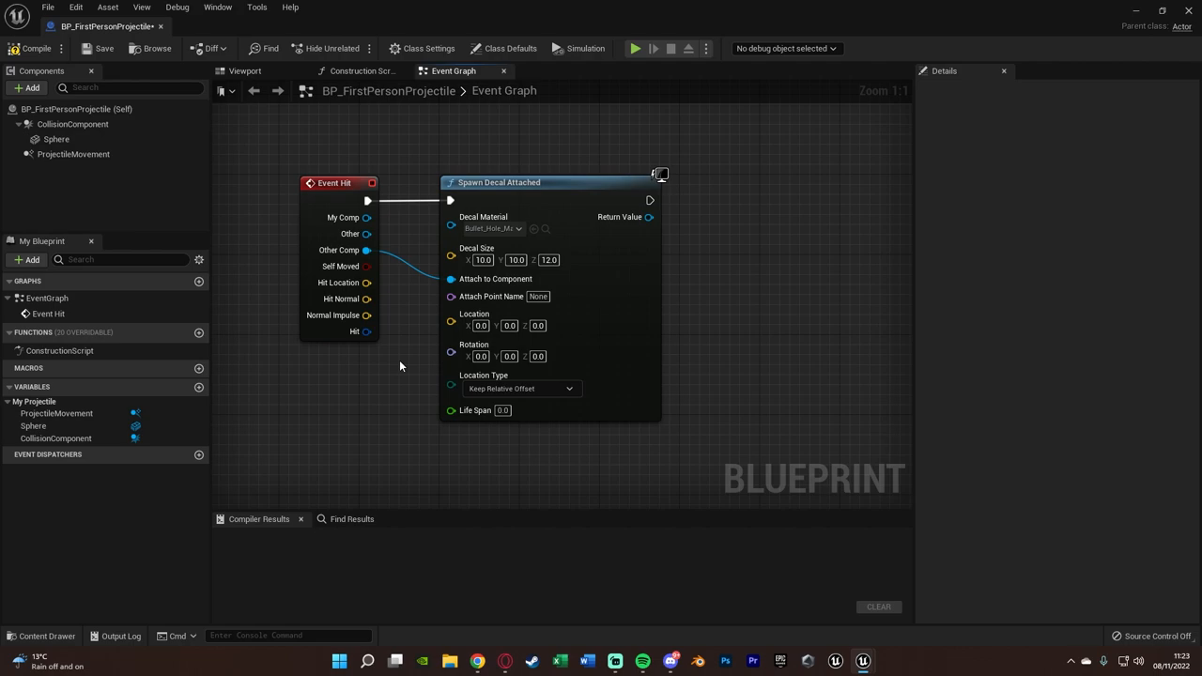
{"action": "mouse_move", "coordinate": [491, 296]}
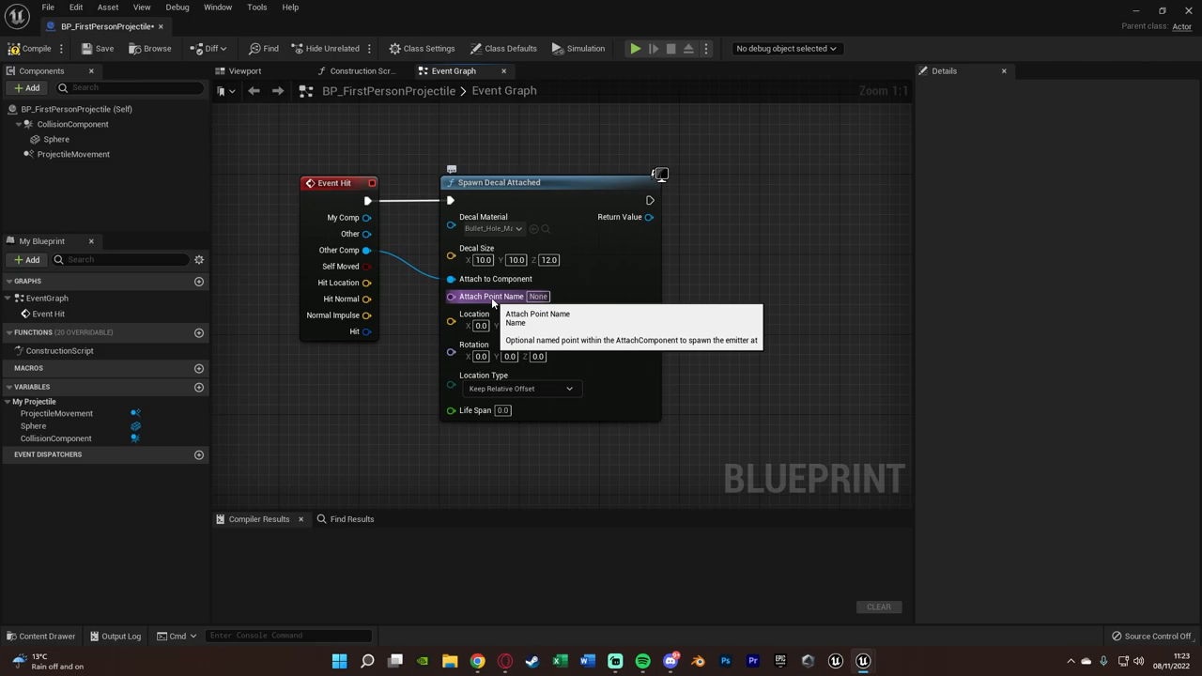
{"action": "mouse_move", "coordinate": [461, 331]}
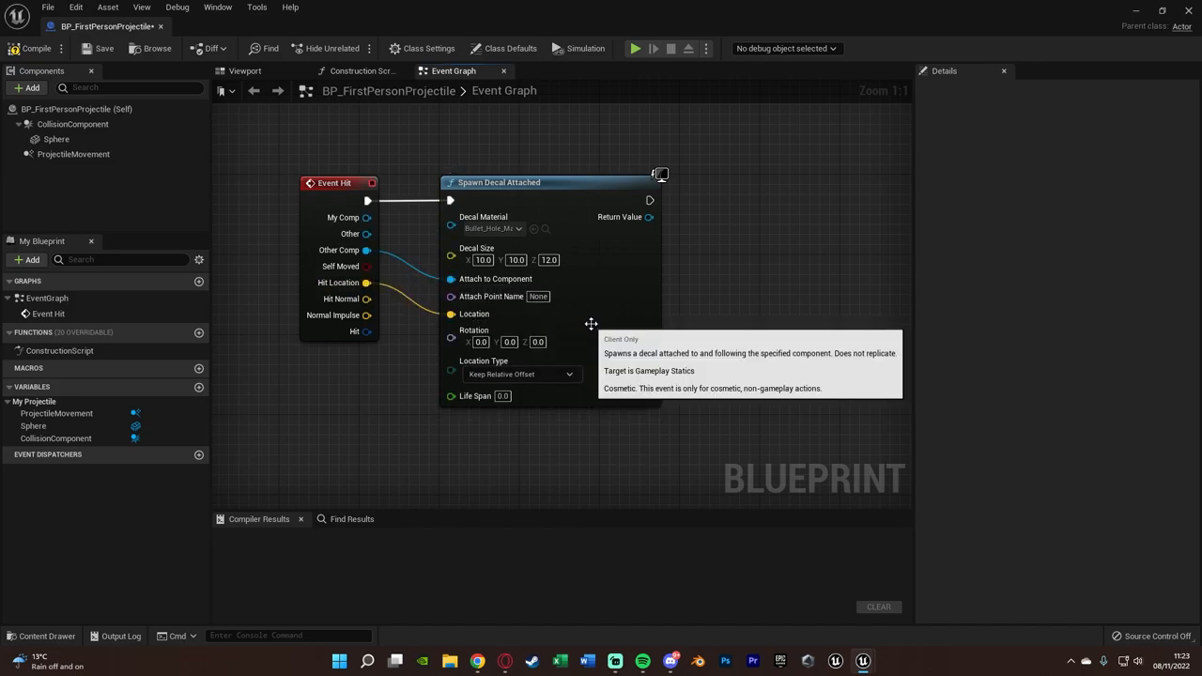
{"action": "left_click_drag", "start_coordinate": [553, 182], "coordinate": [610, 182]}
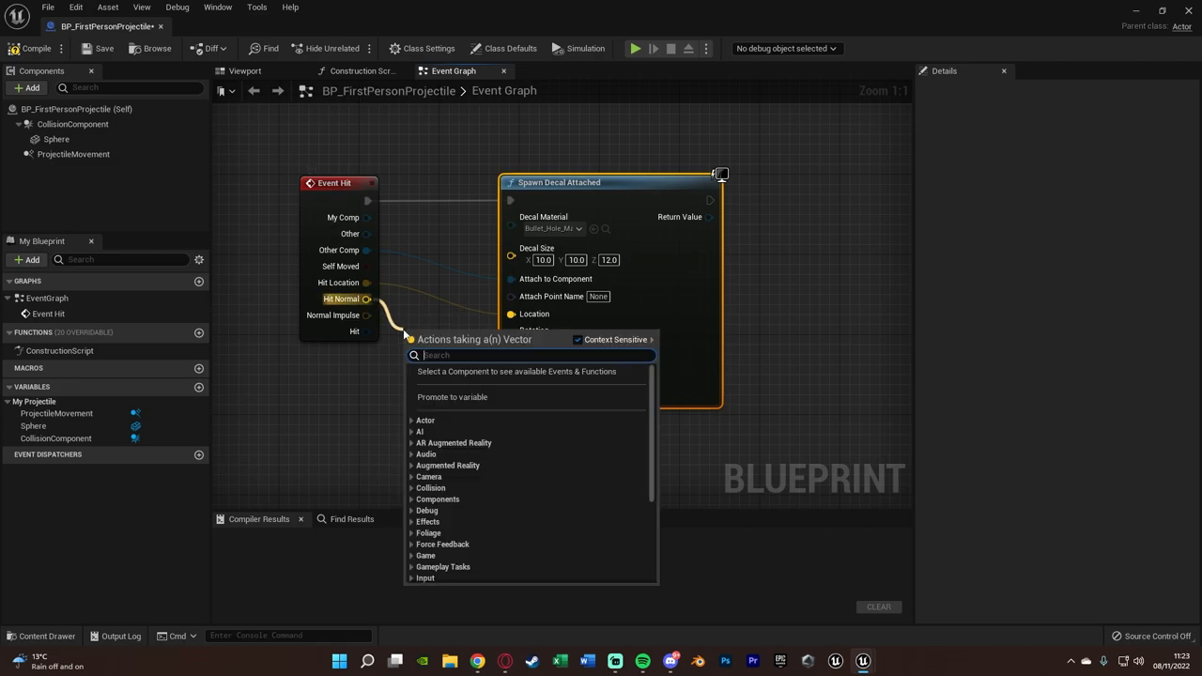
{"action": "type", "text": "rotation"}
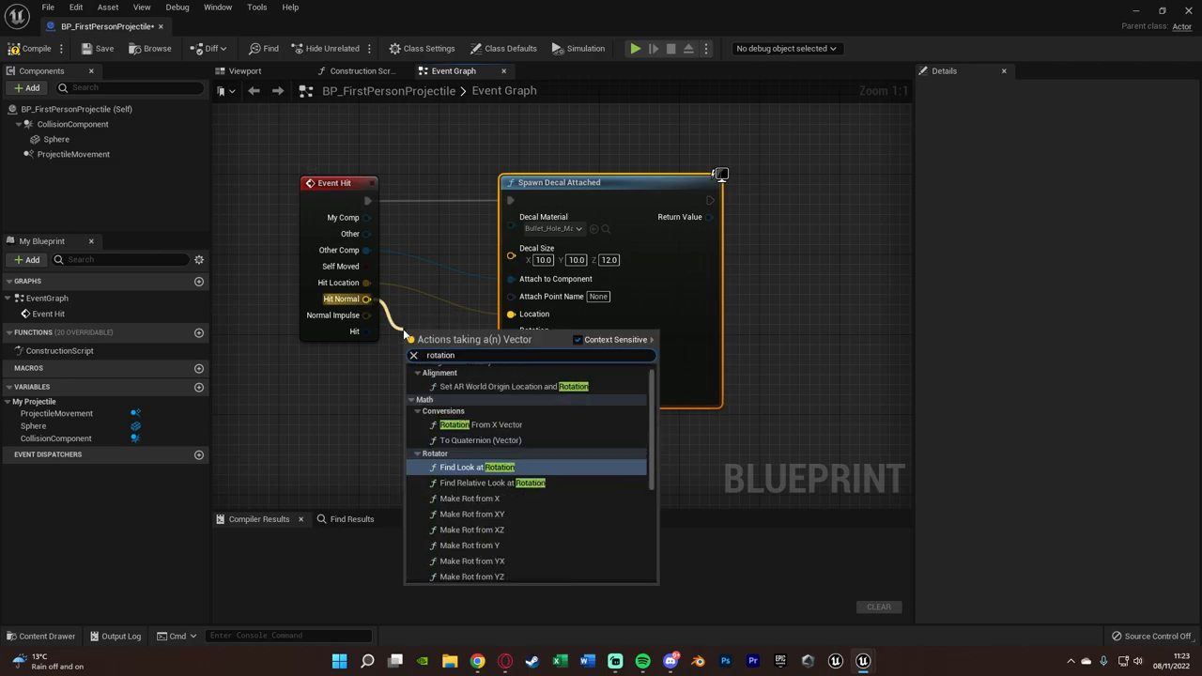
{"action": "left_click", "coordinate": [454, 424]}
{"action": "type", "text": "des"}
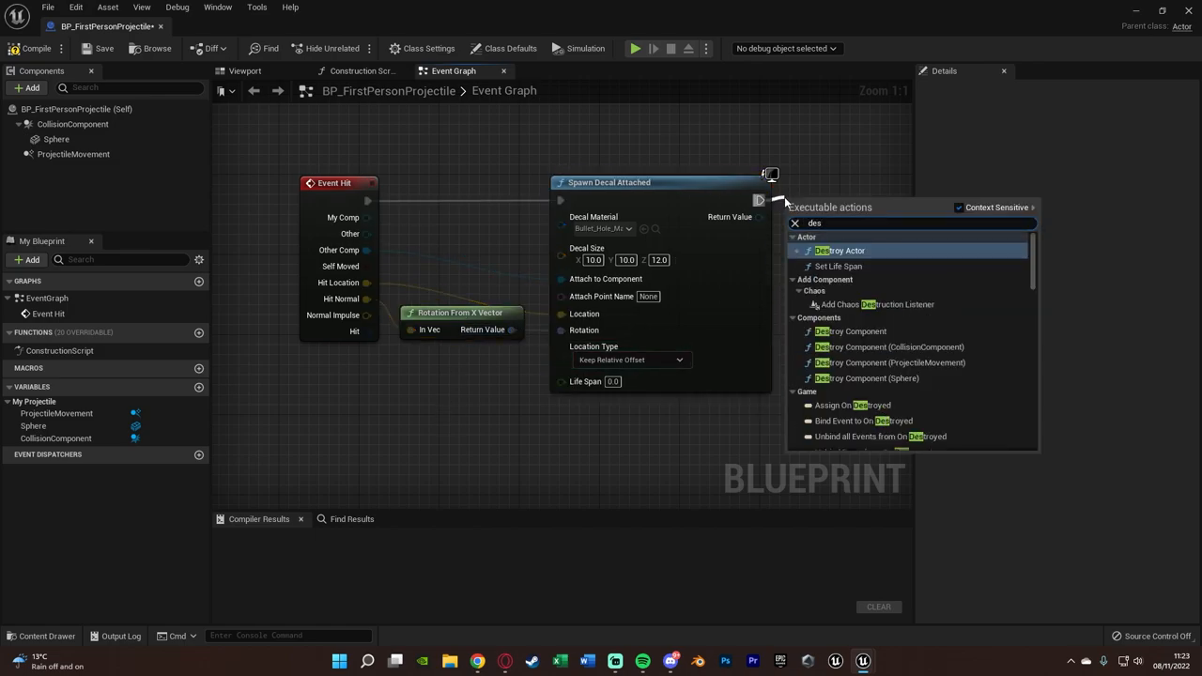
{"action": "left_click", "coordinate": [841, 250]}
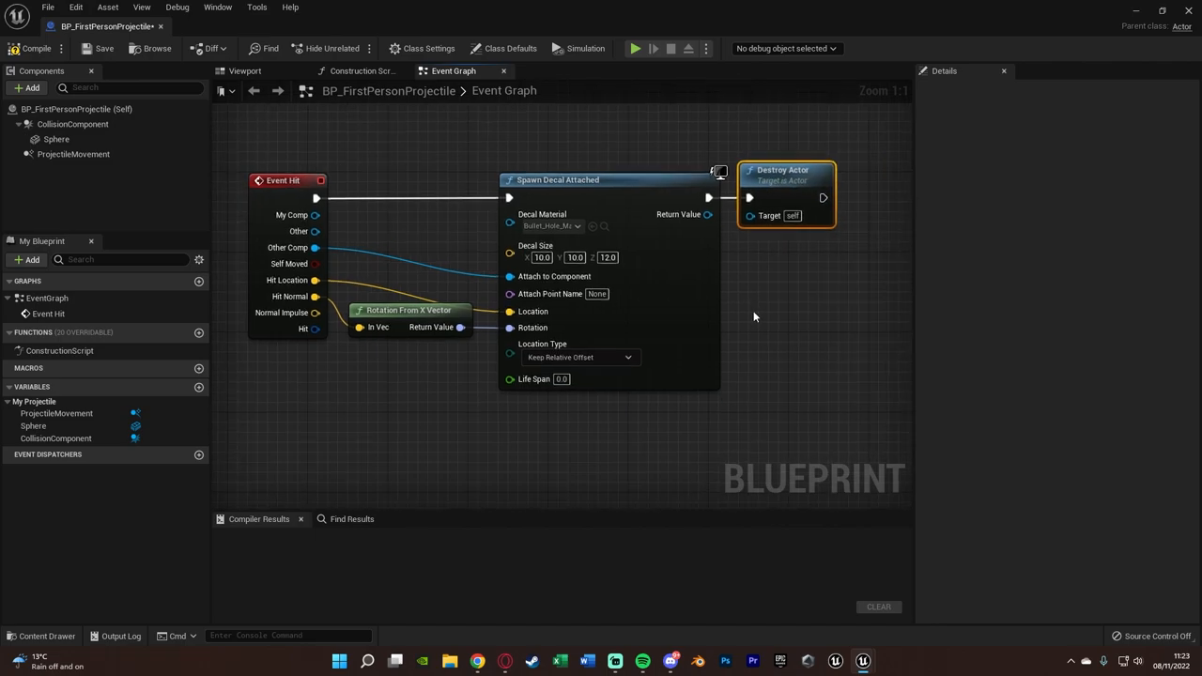
{"action": "left_click", "coordinate": [30, 48]}
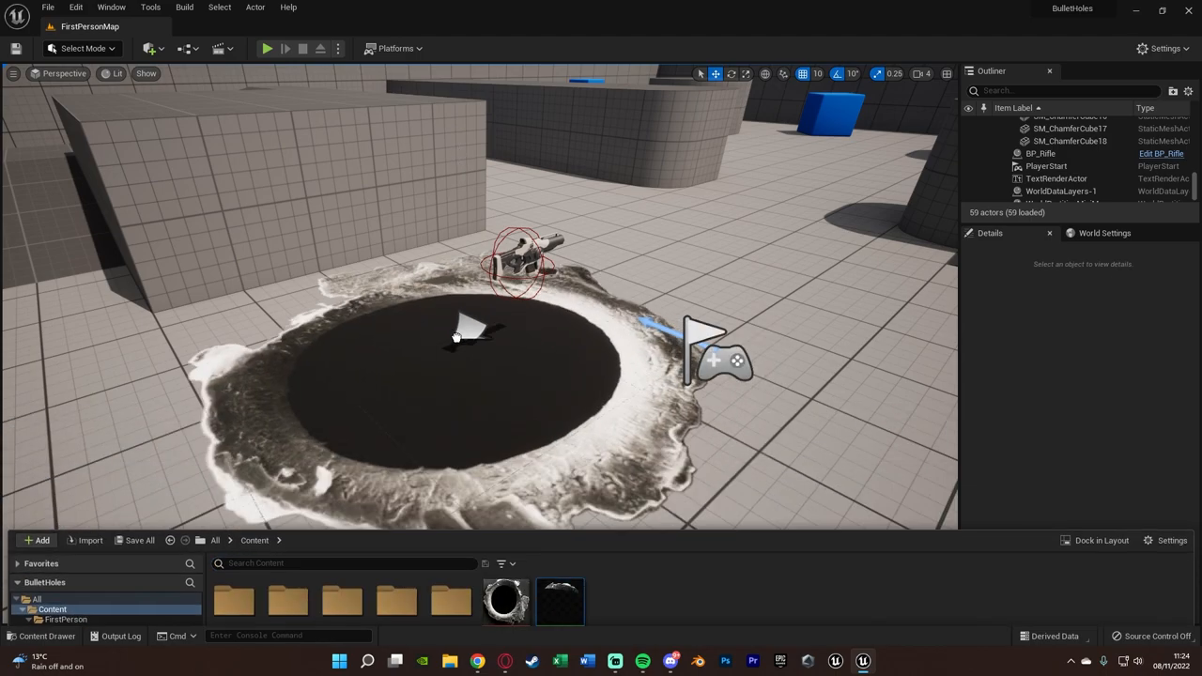
- Play the FirstPersonMap level and fire projectiles at the wall
{"action": "left_click", "coordinate": [488, 328]}
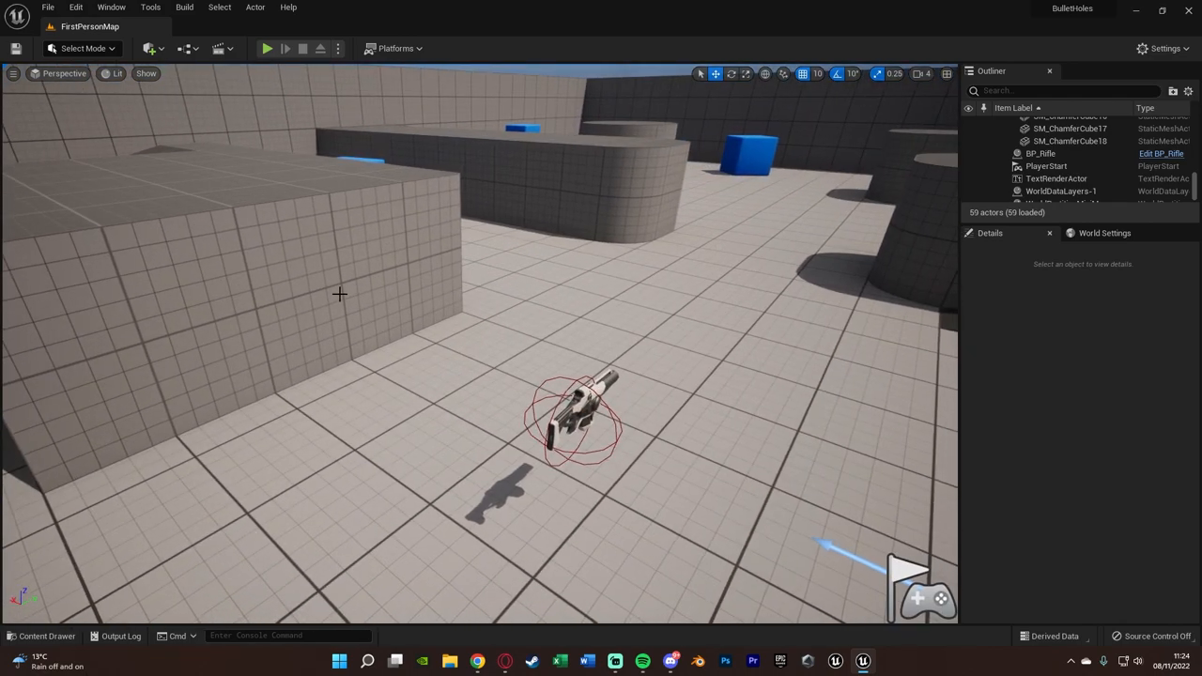
{"action": "mouse_move", "coordinate": [278, 73]}
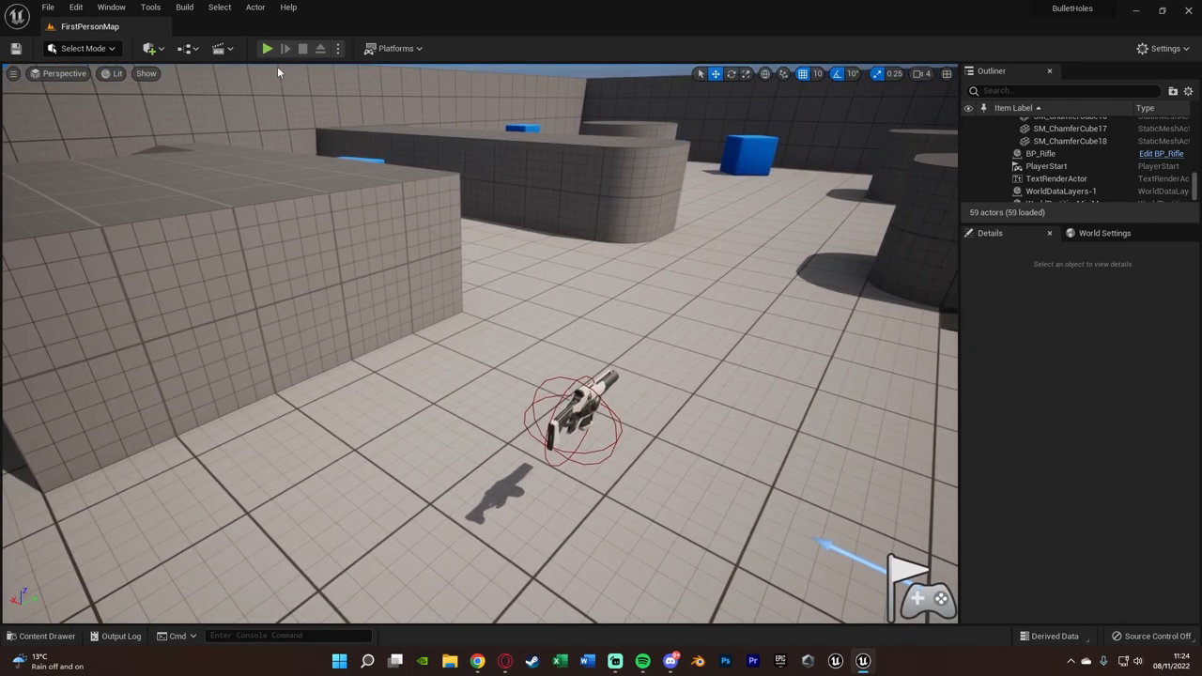
{"action": "left_click", "coordinate": [266, 48]}
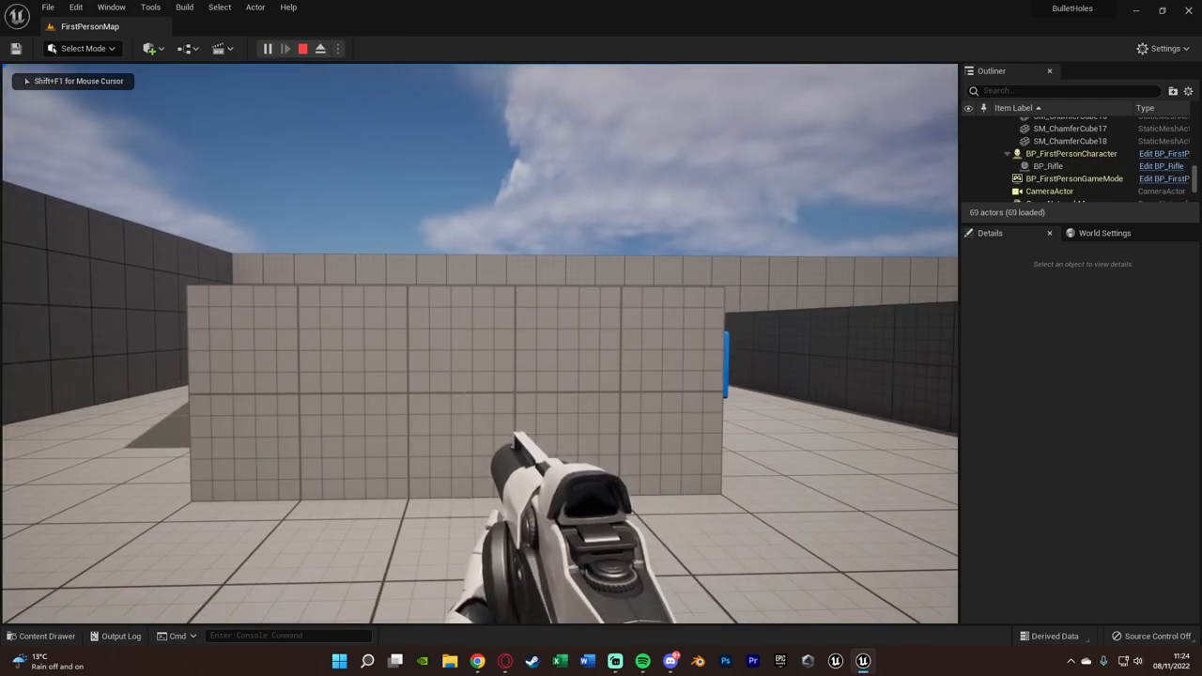
{"action": "left_click", "coordinate": [302, 48]}
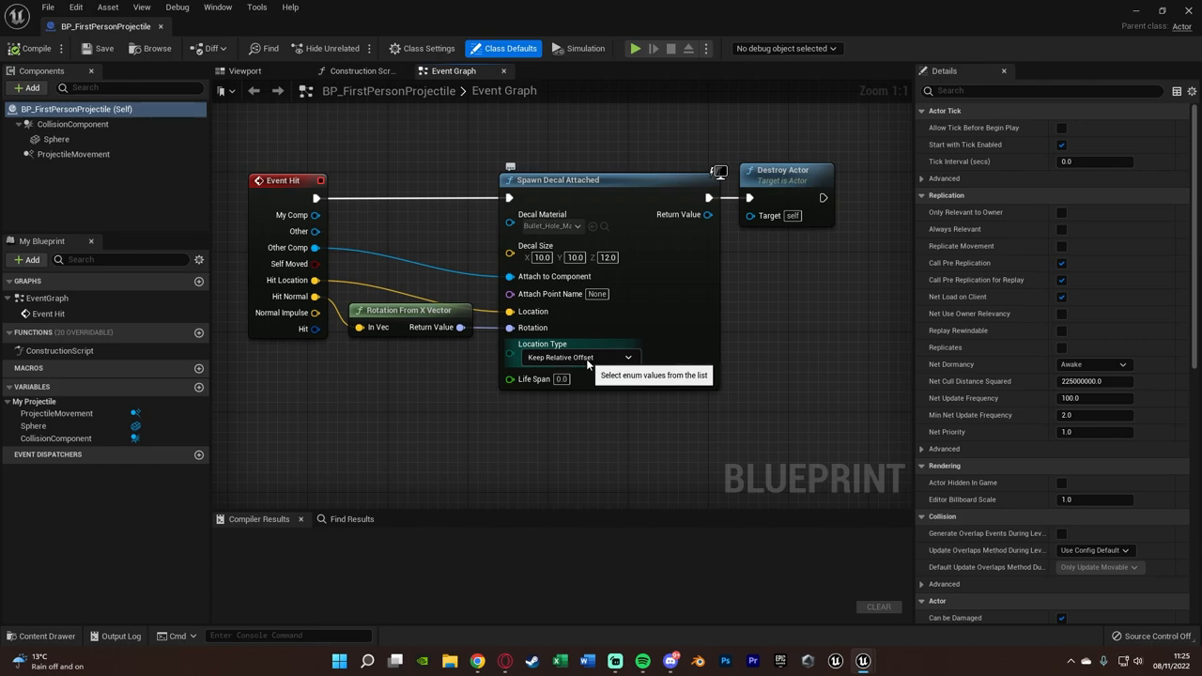
- Set Location Type to Keep World Position with 10-second life span, then play and shoot the wall
{"action": "left_click", "coordinate": [577, 357]}
{"action": "type", "text": "10"}
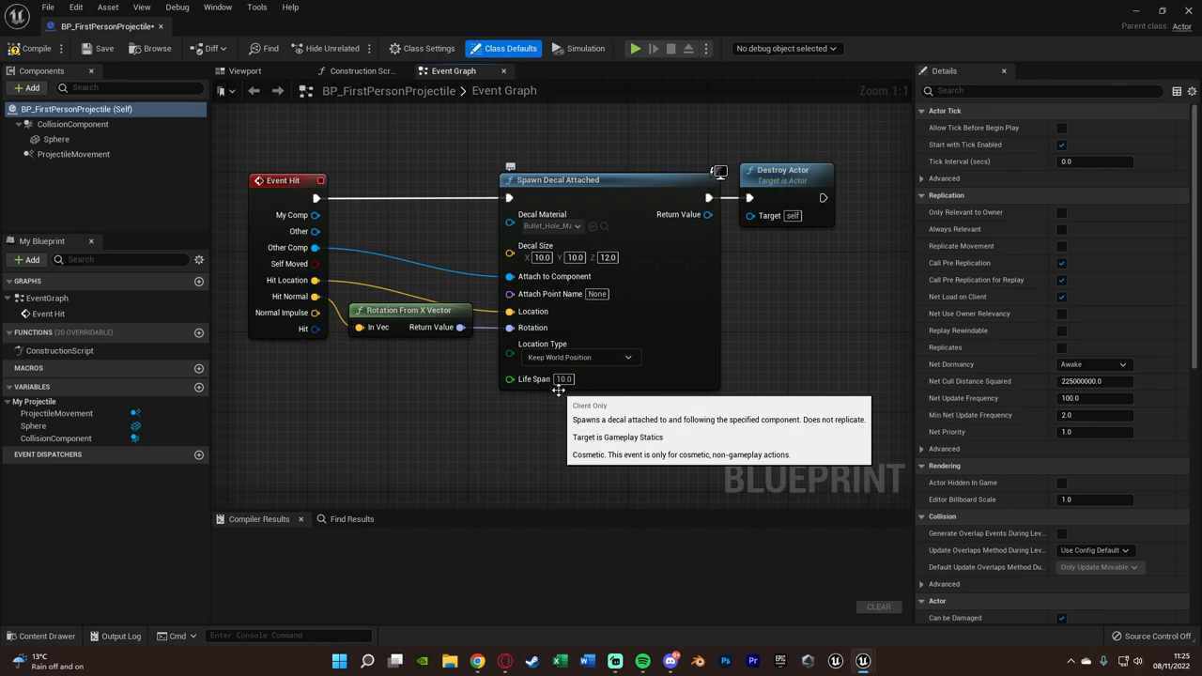
{"action": "mouse_move", "coordinate": [556, 420]}
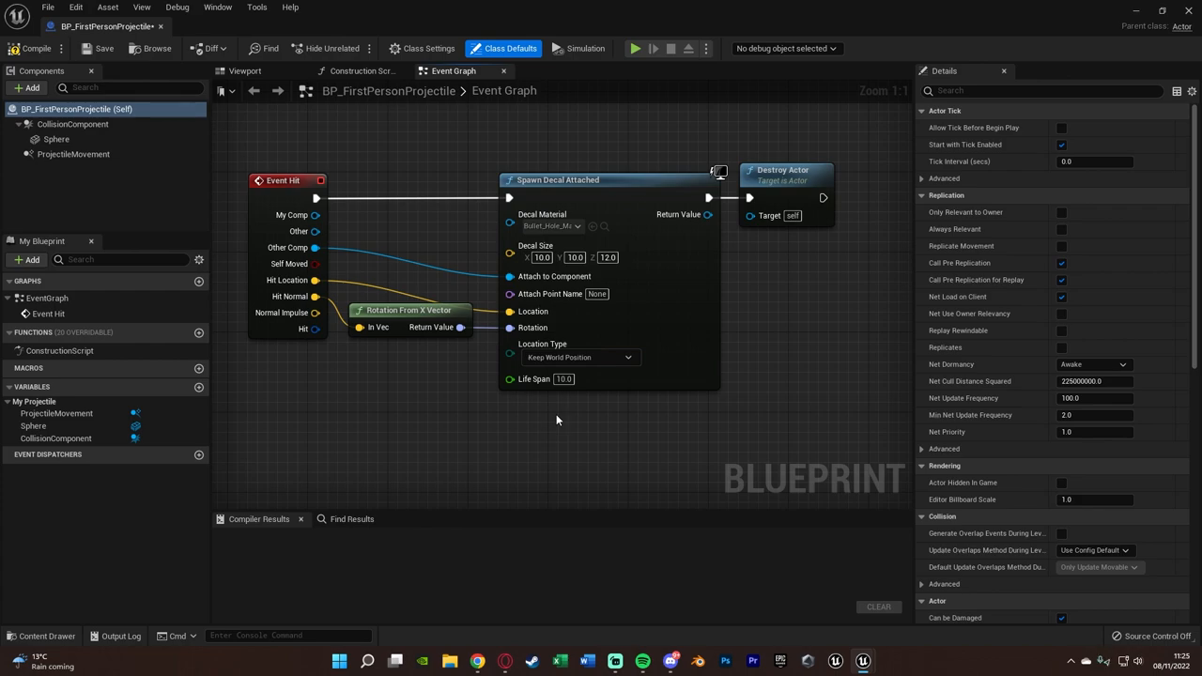
{"action": "left_click", "coordinate": [31, 48]}
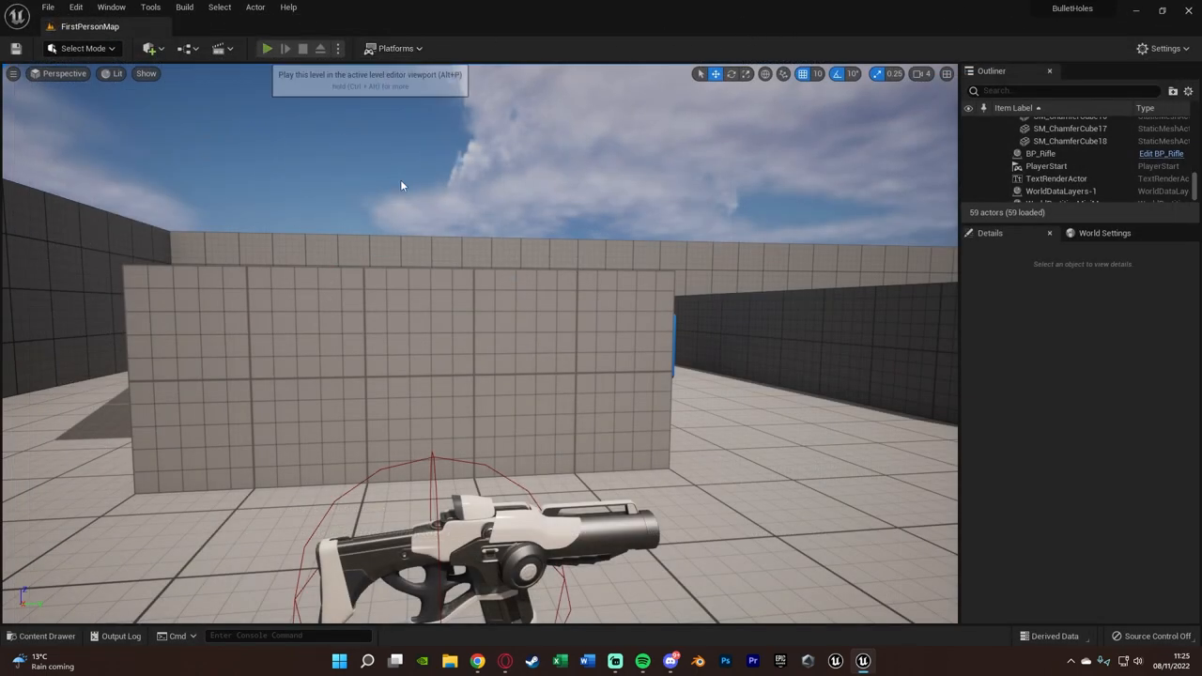
{"action": "left_click", "coordinate": [267, 47]}
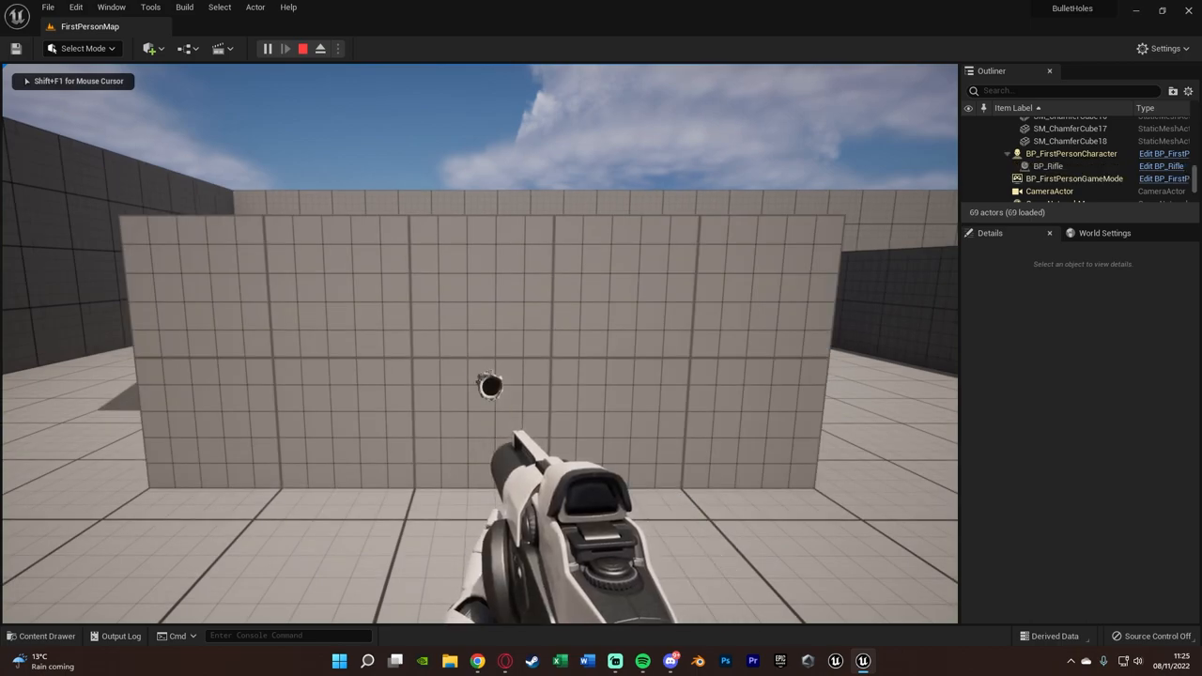
{"action": "left_click", "coordinate": [479, 385]}
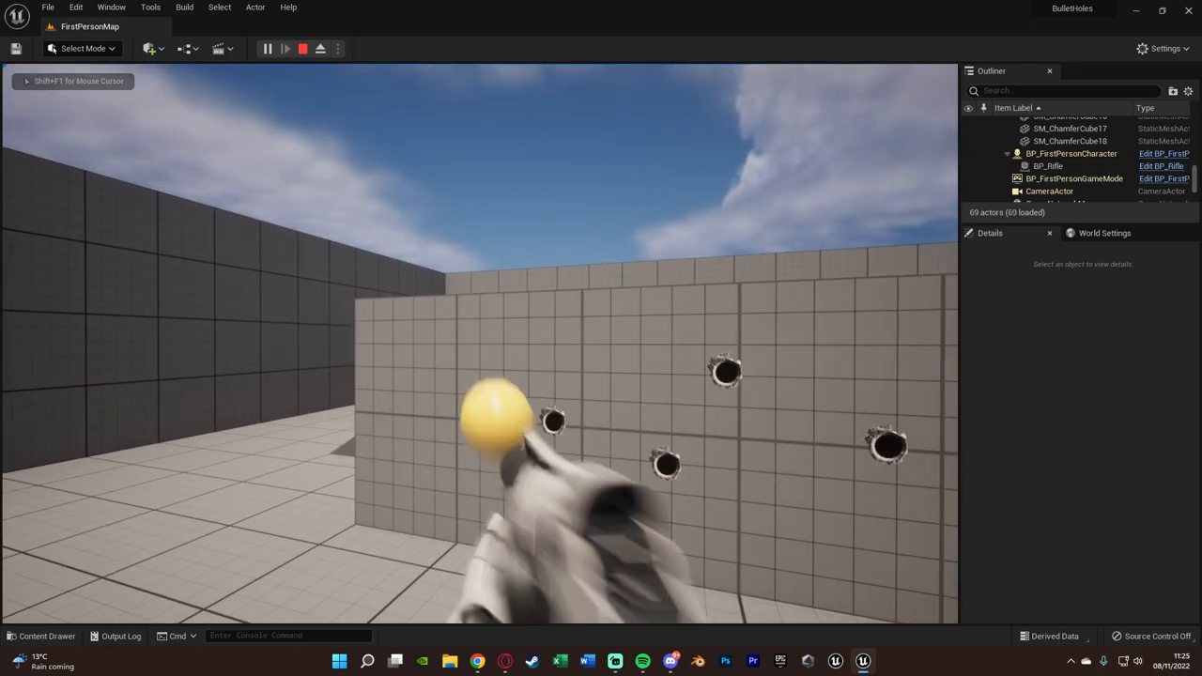